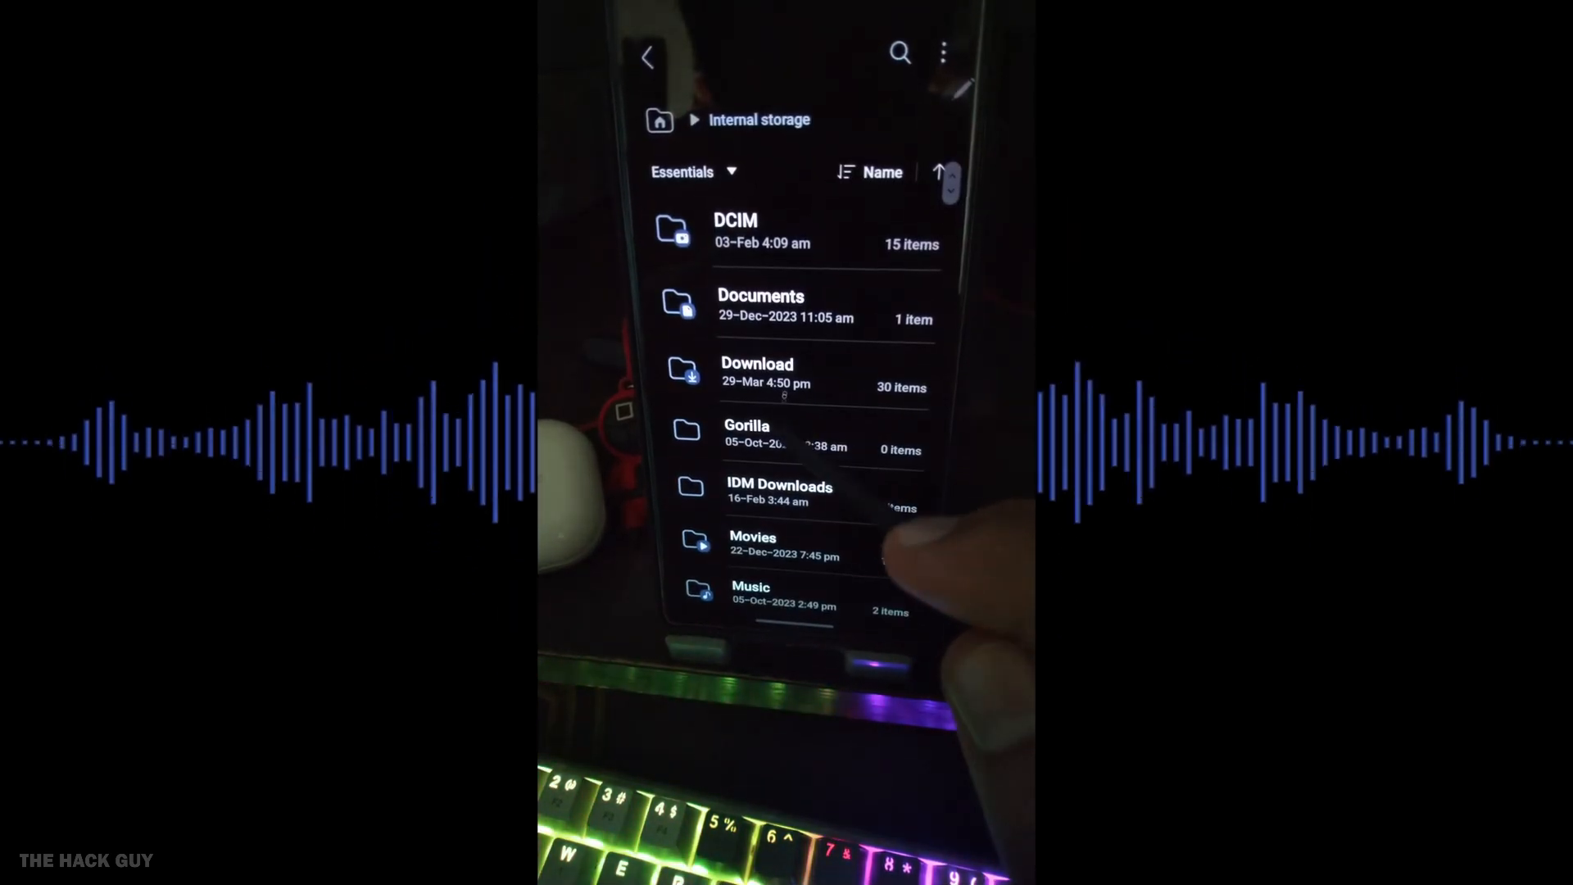
# - Rerun the Play Store search 'screen on off sound' and open the Screen On Off Sound app
pyautogui.scroll(-3)
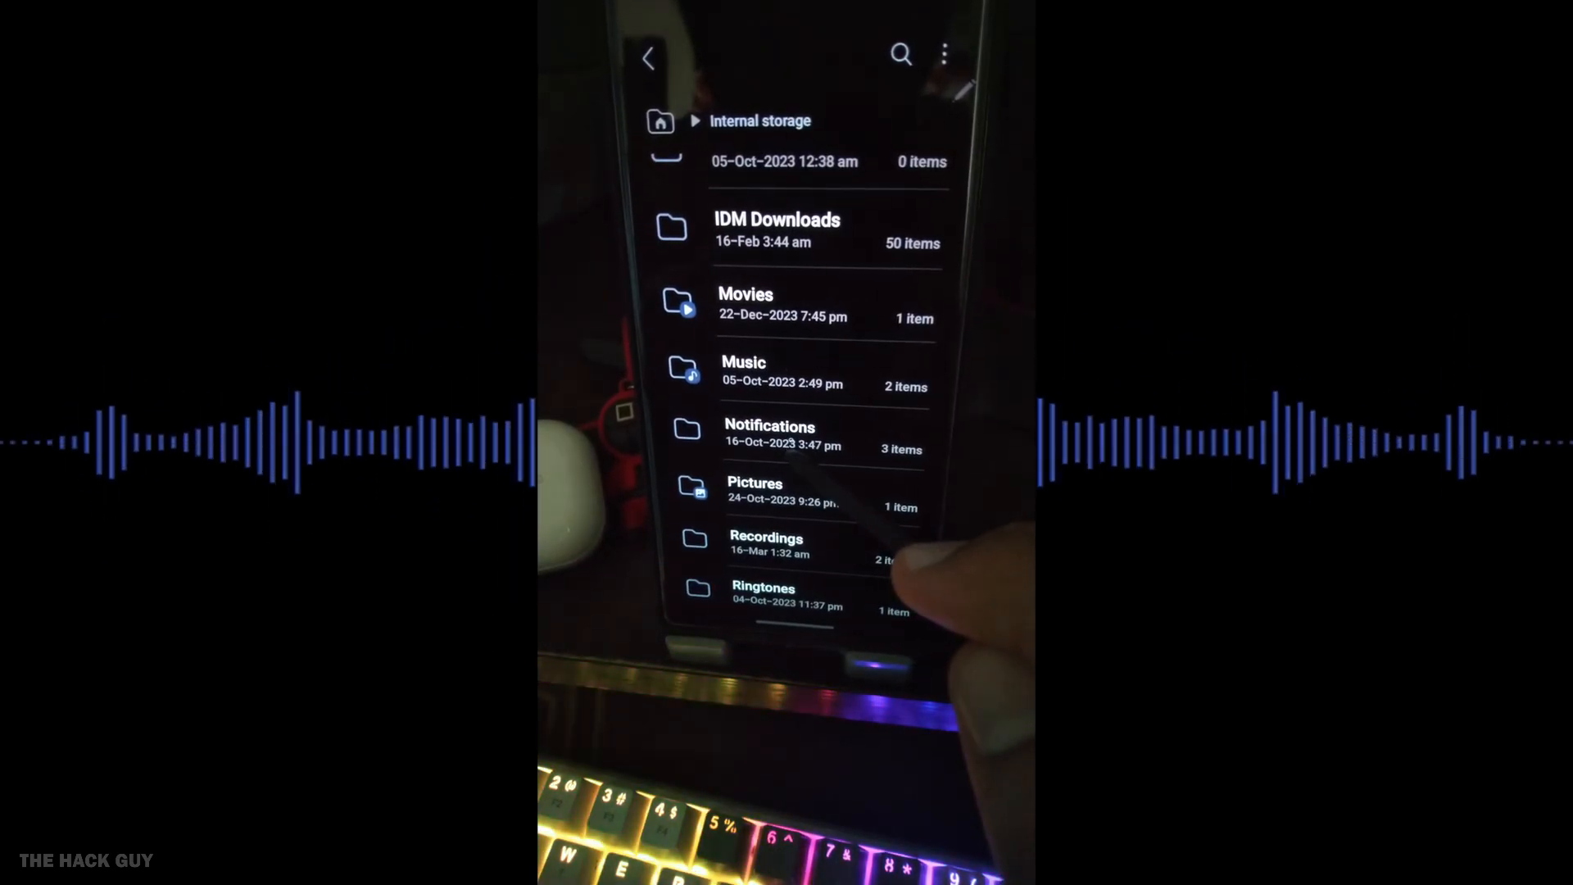
pyautogui.click(769, 434)
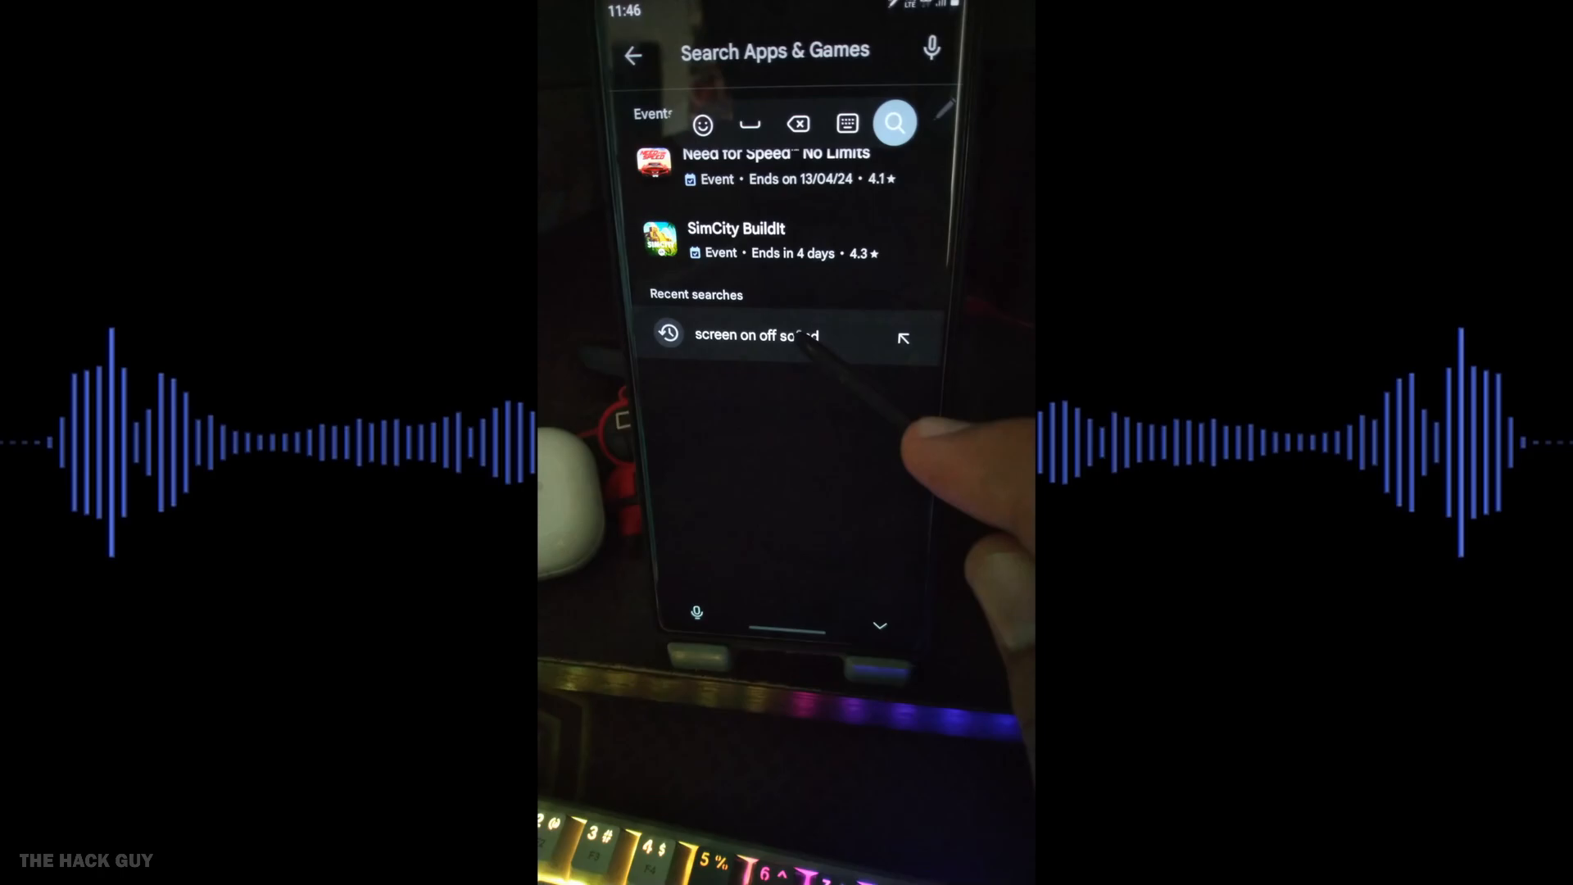
pyautogui.click(757, 334)
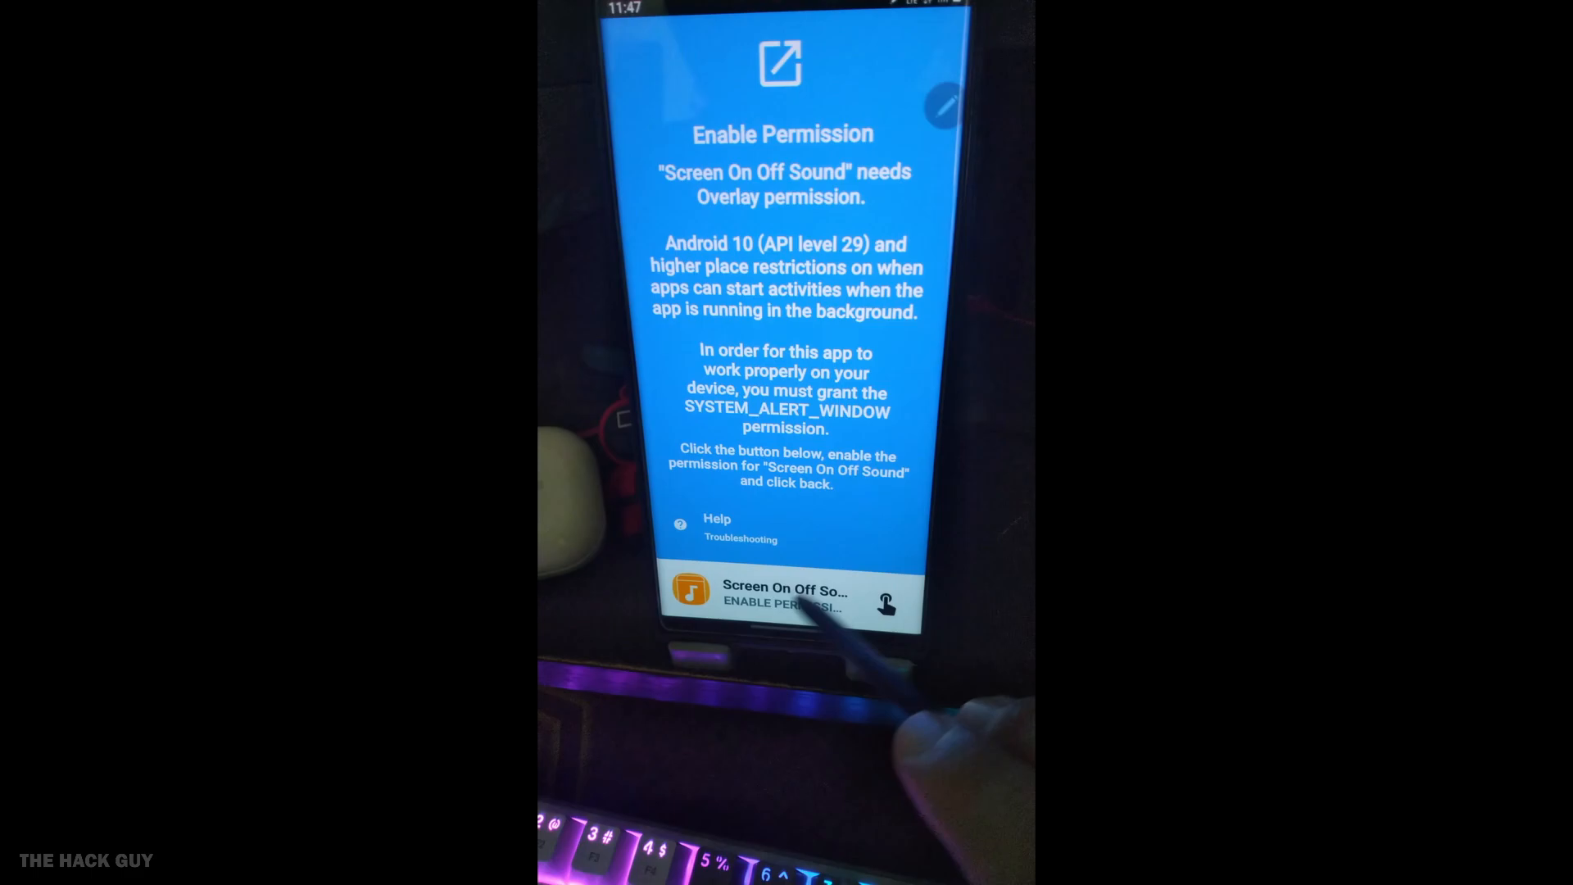
# - Switch on the Appear on top permission for Screen On Off Sound
pyautogui.click(781, 602)
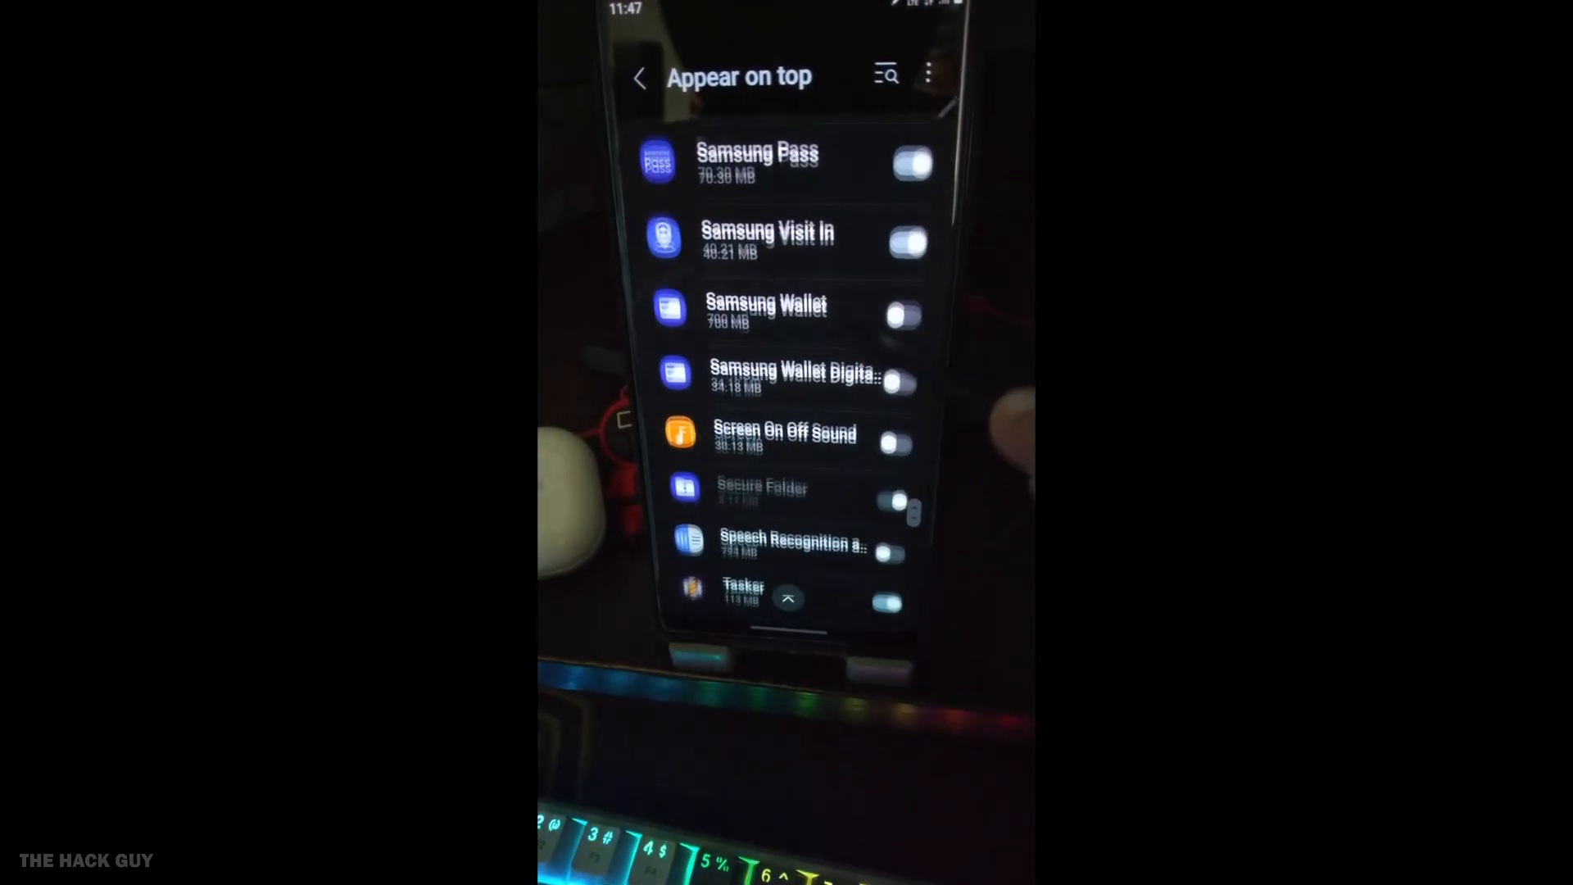
pyautogui.click(895, 444)
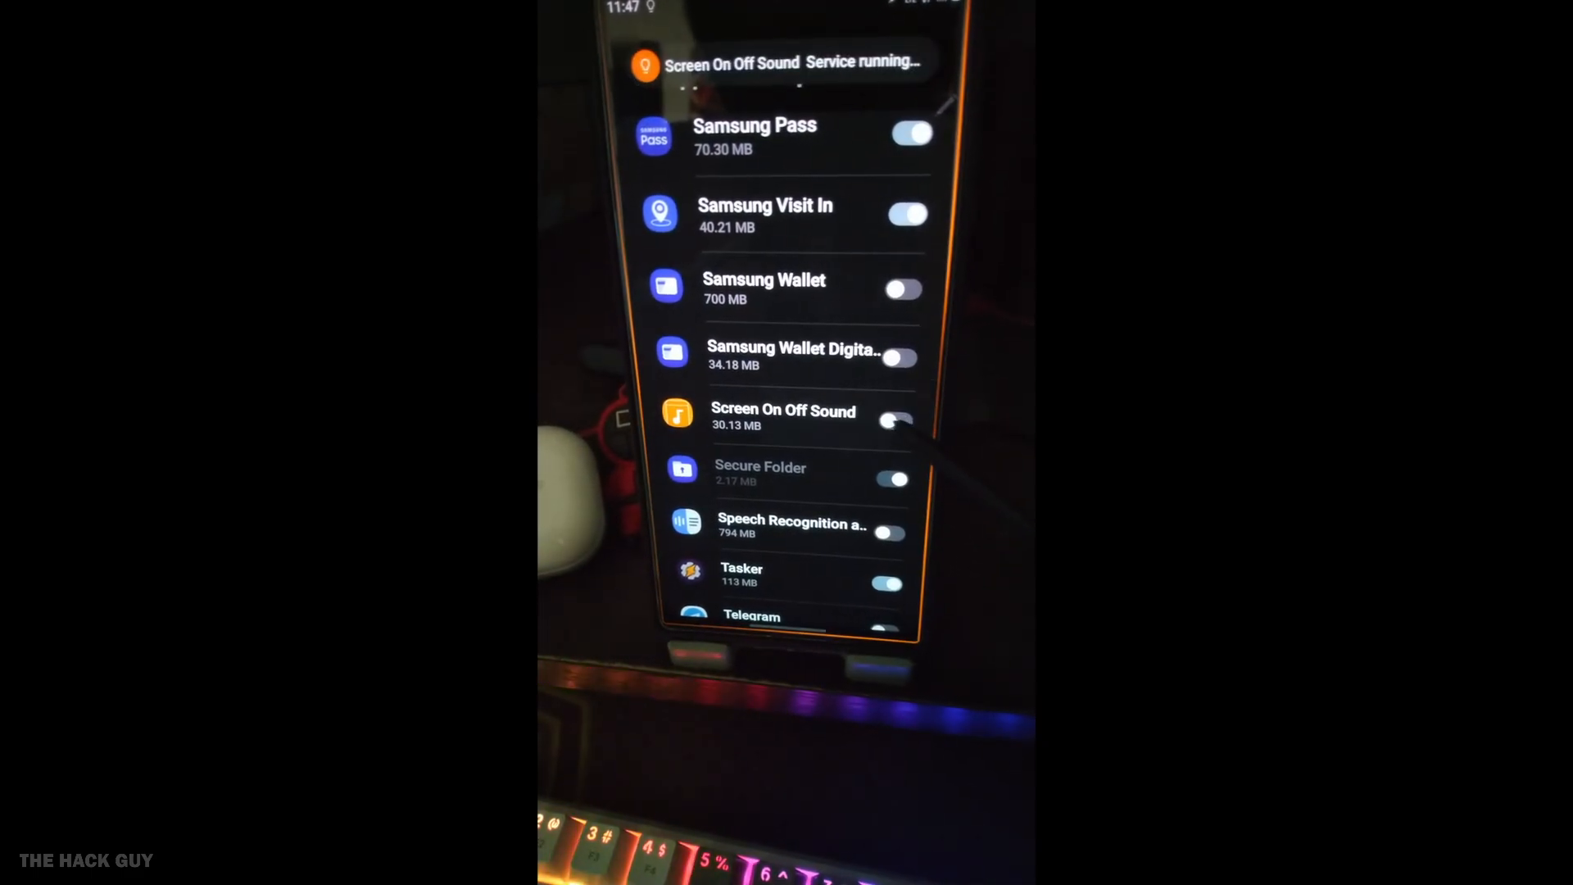
pyautogui.click(896, 421)
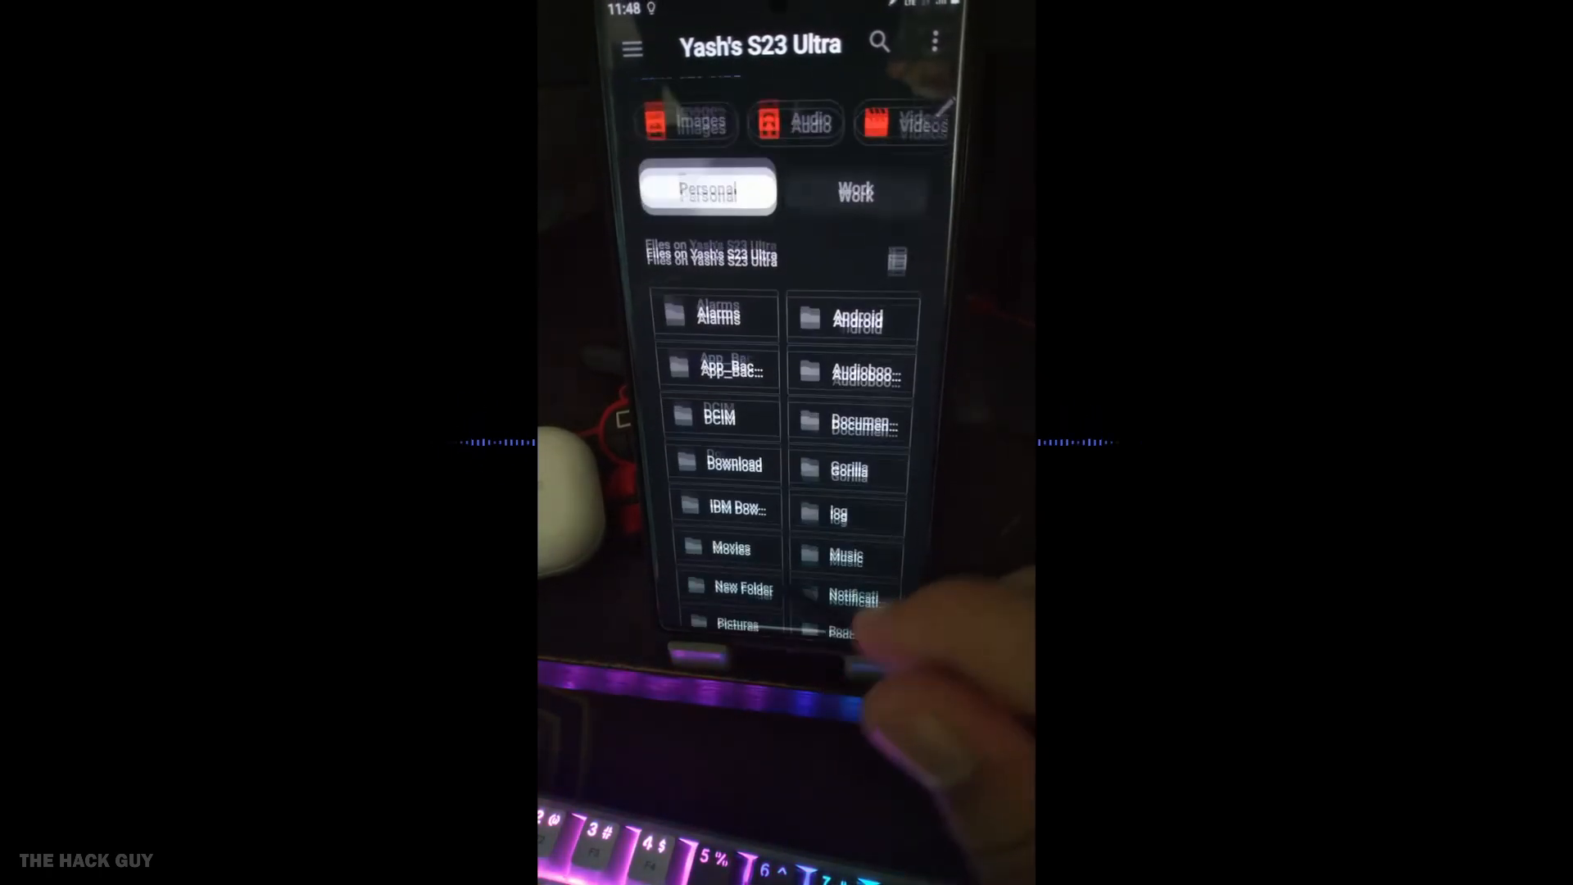
# - Leave the file picker and switch on the Screen Off sound toggle
pyautogui.click(743, 587)
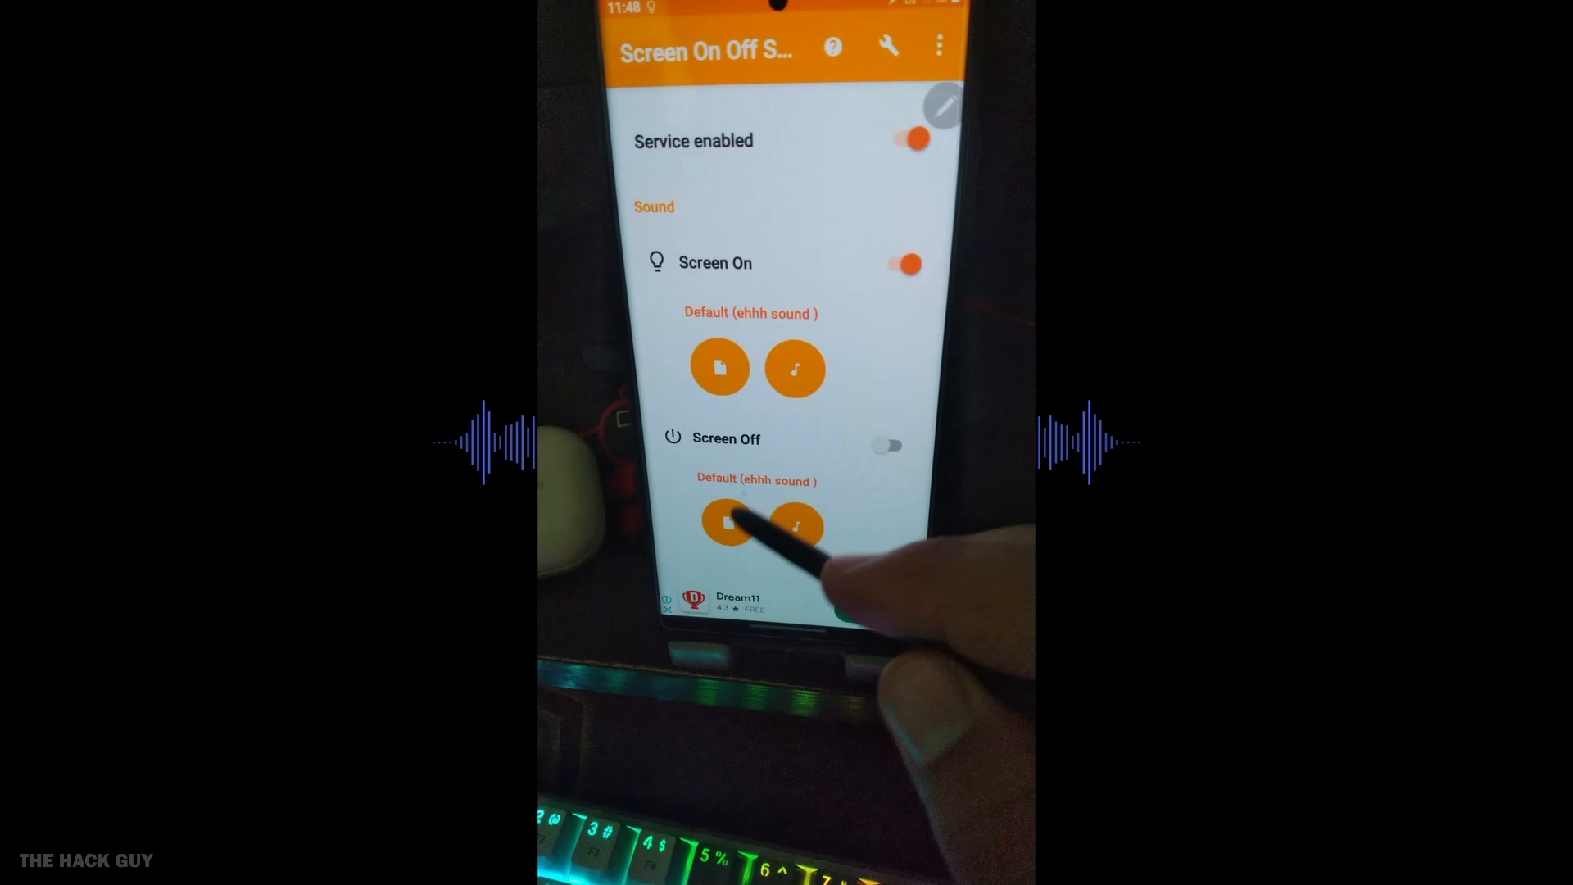
pyautogui.click(887, 445)
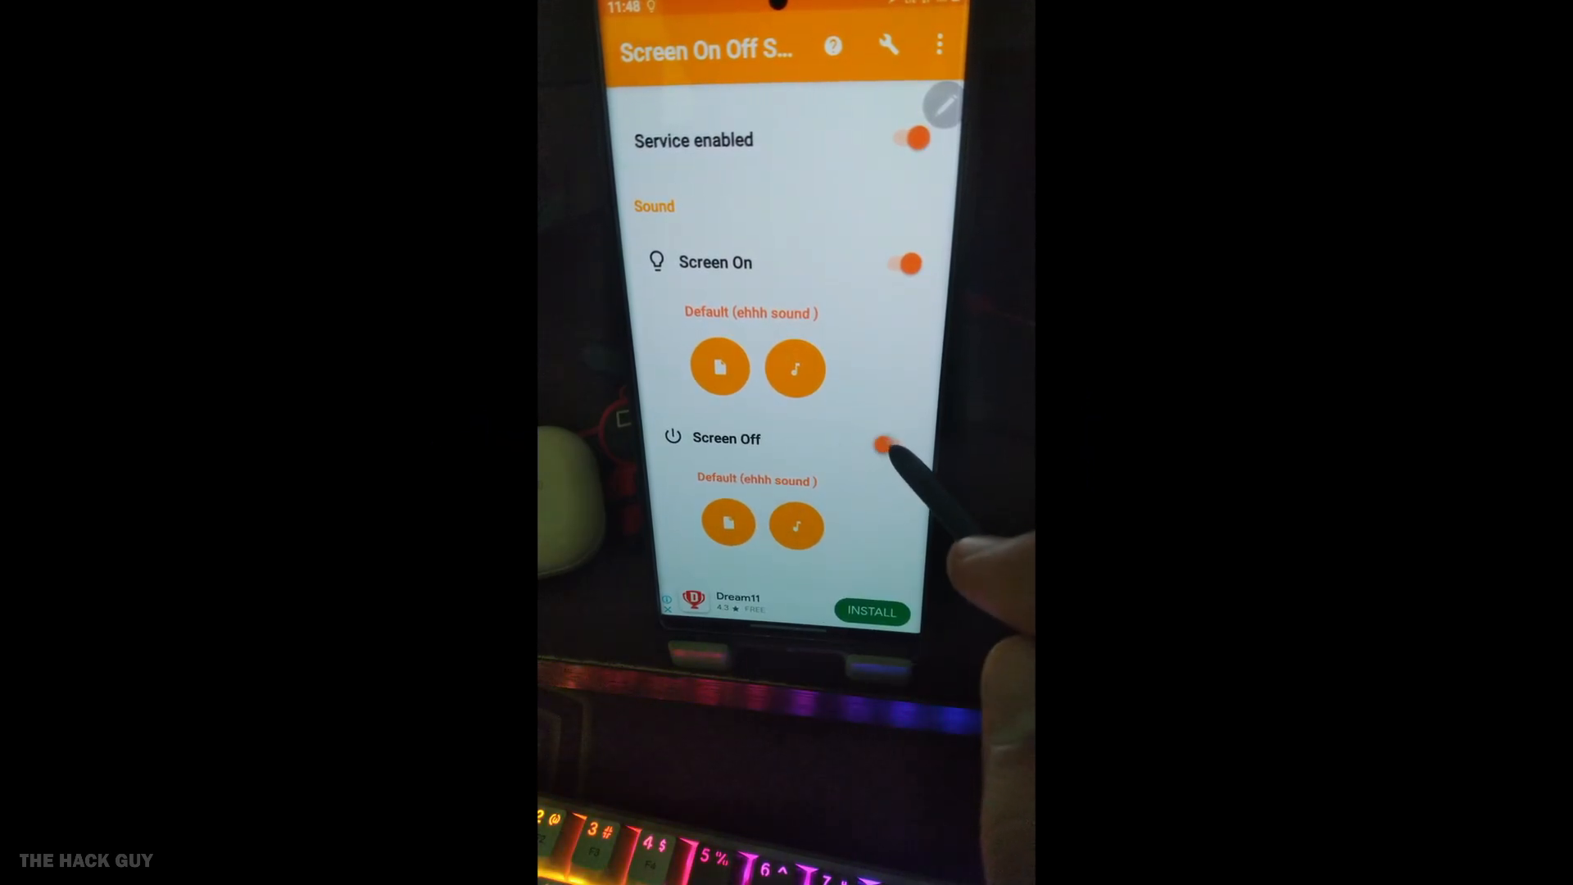
pyautogui.click(898, 445)
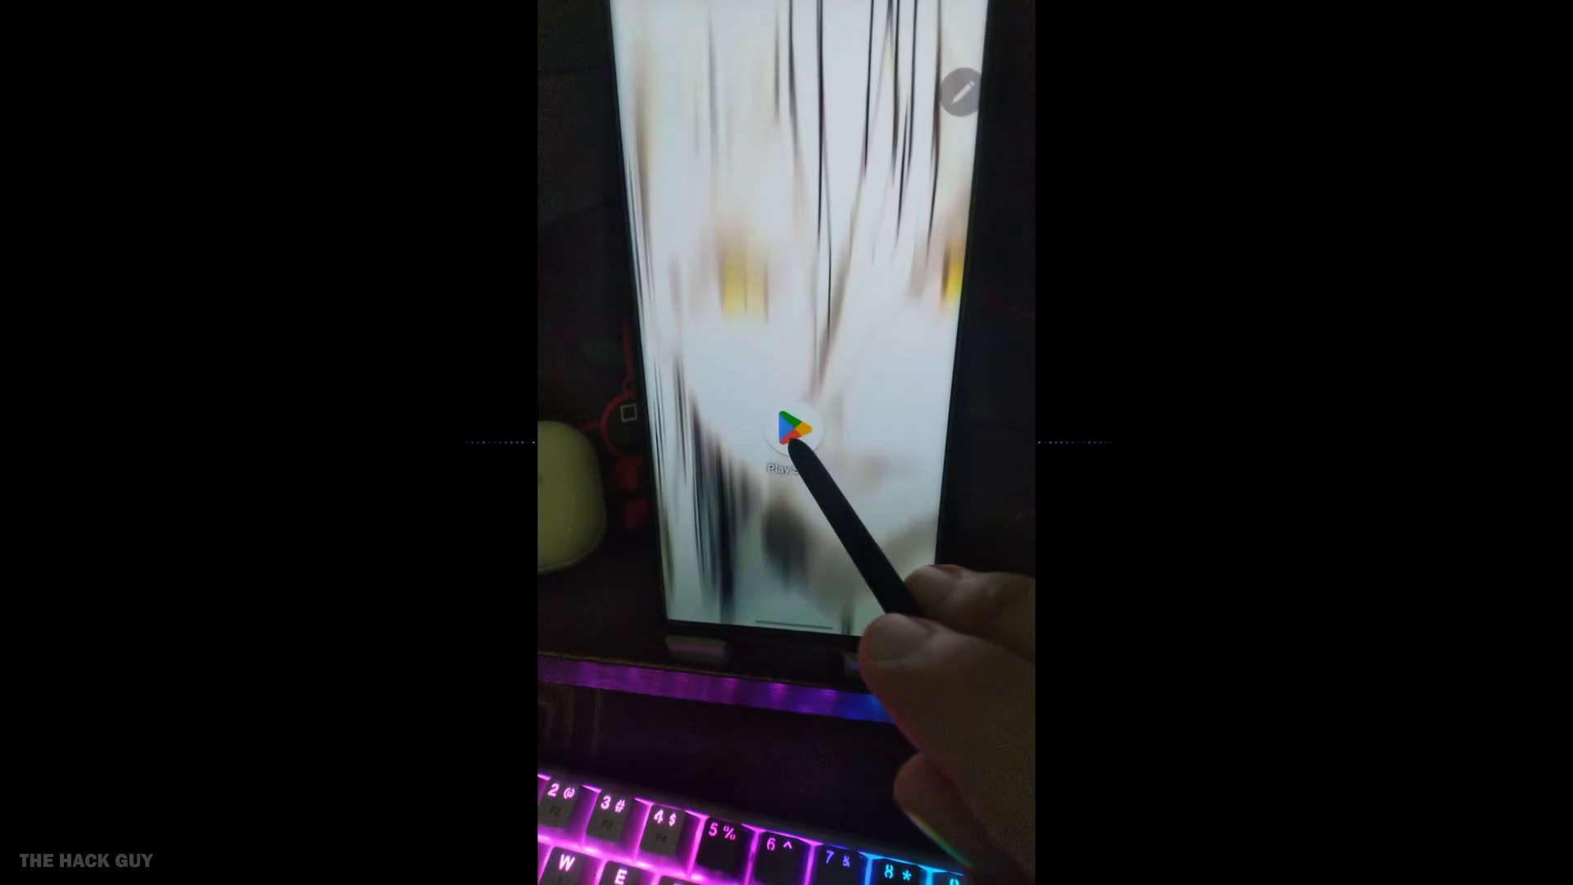
# - Search the Play Store for 'tasker' and launch the installed Tasker app
pyautogui.click(791, 432)
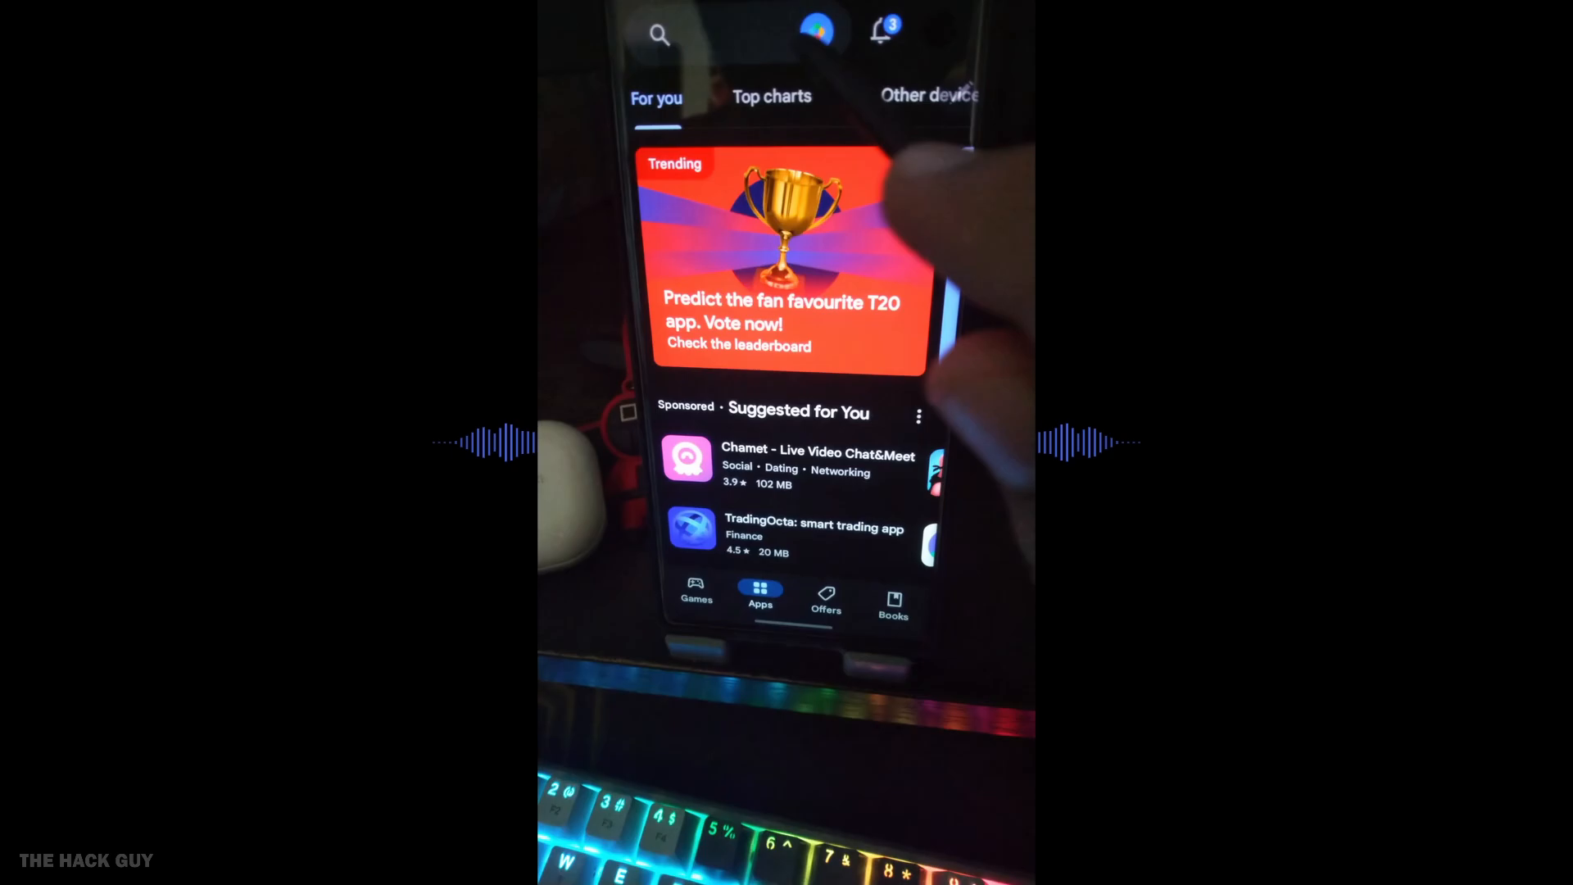
pyautogui.write('tasker')
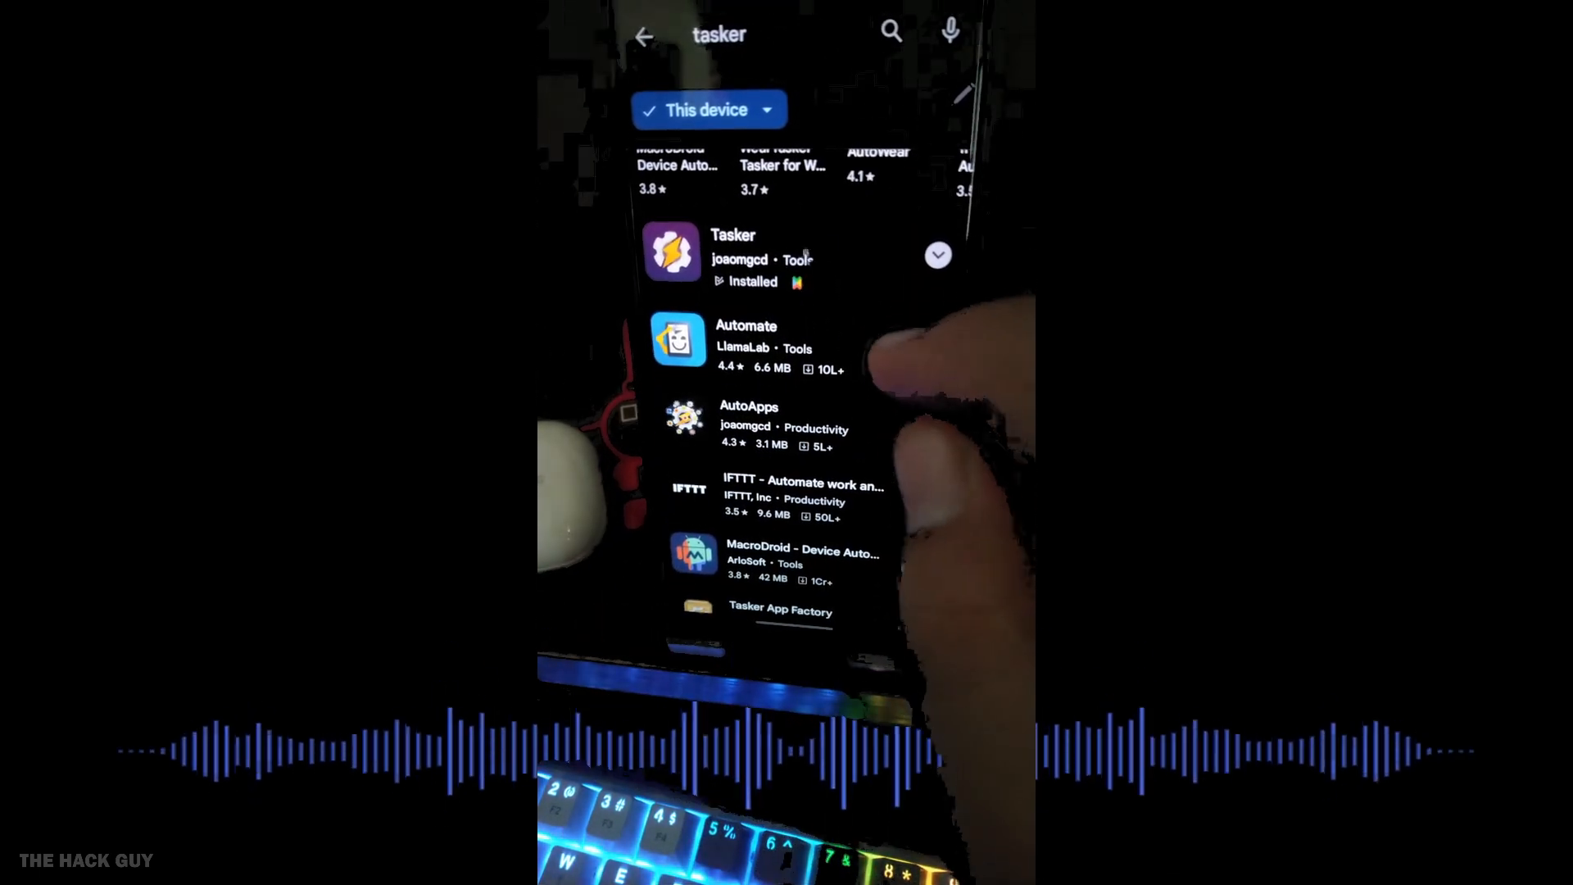
pyautogui.click(732, 251)
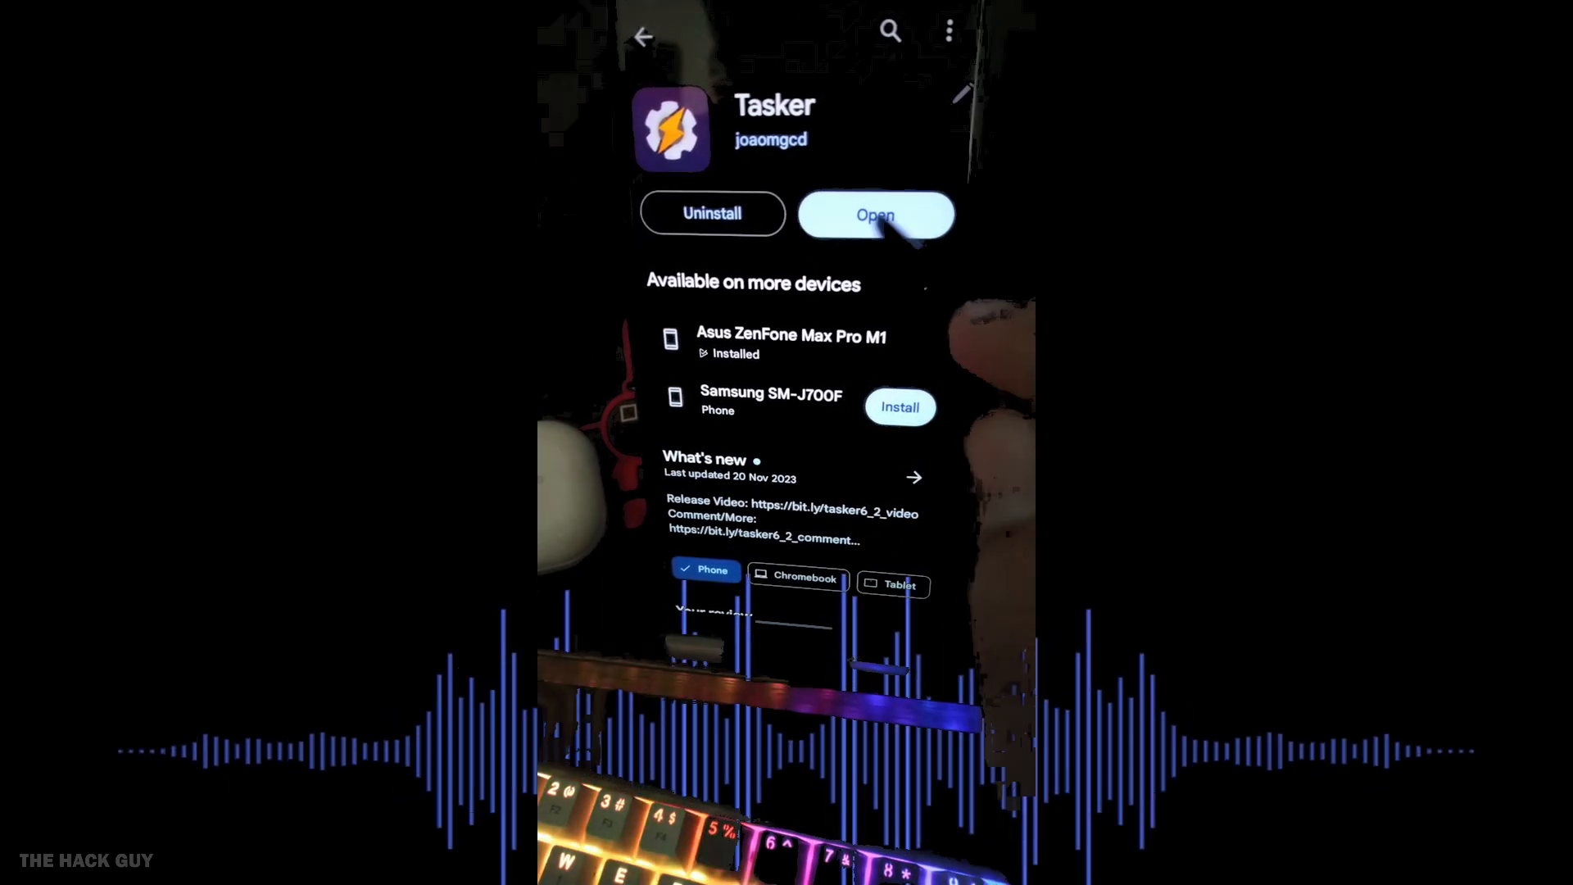
pyautogui.click(875, 214)
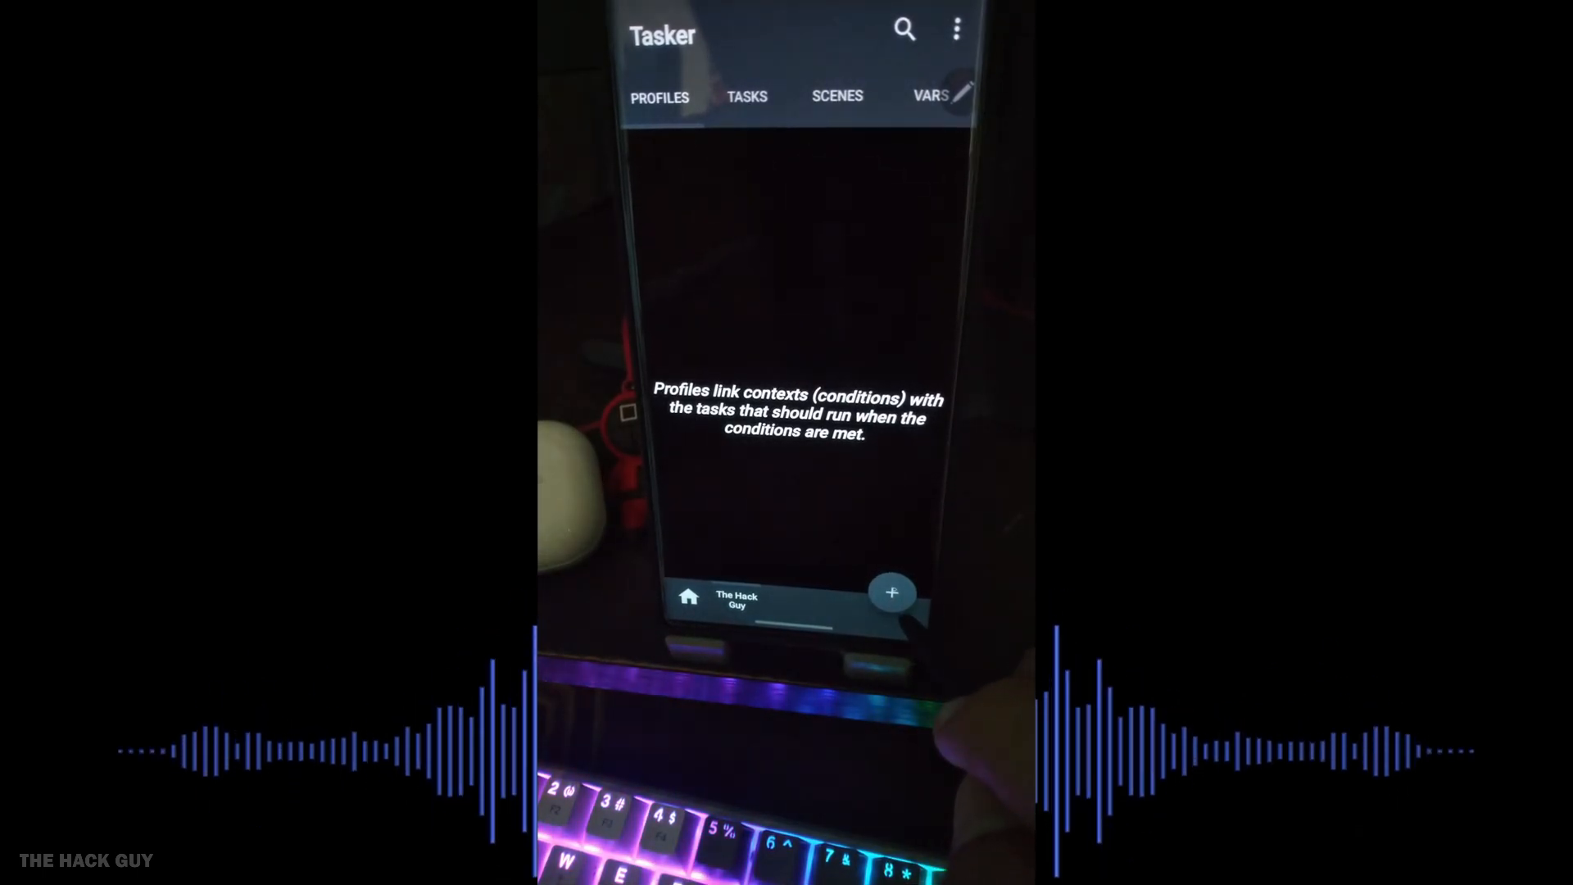
# - Add a new profile with the State > Display State On condition
pyautogui.click(890, 592)
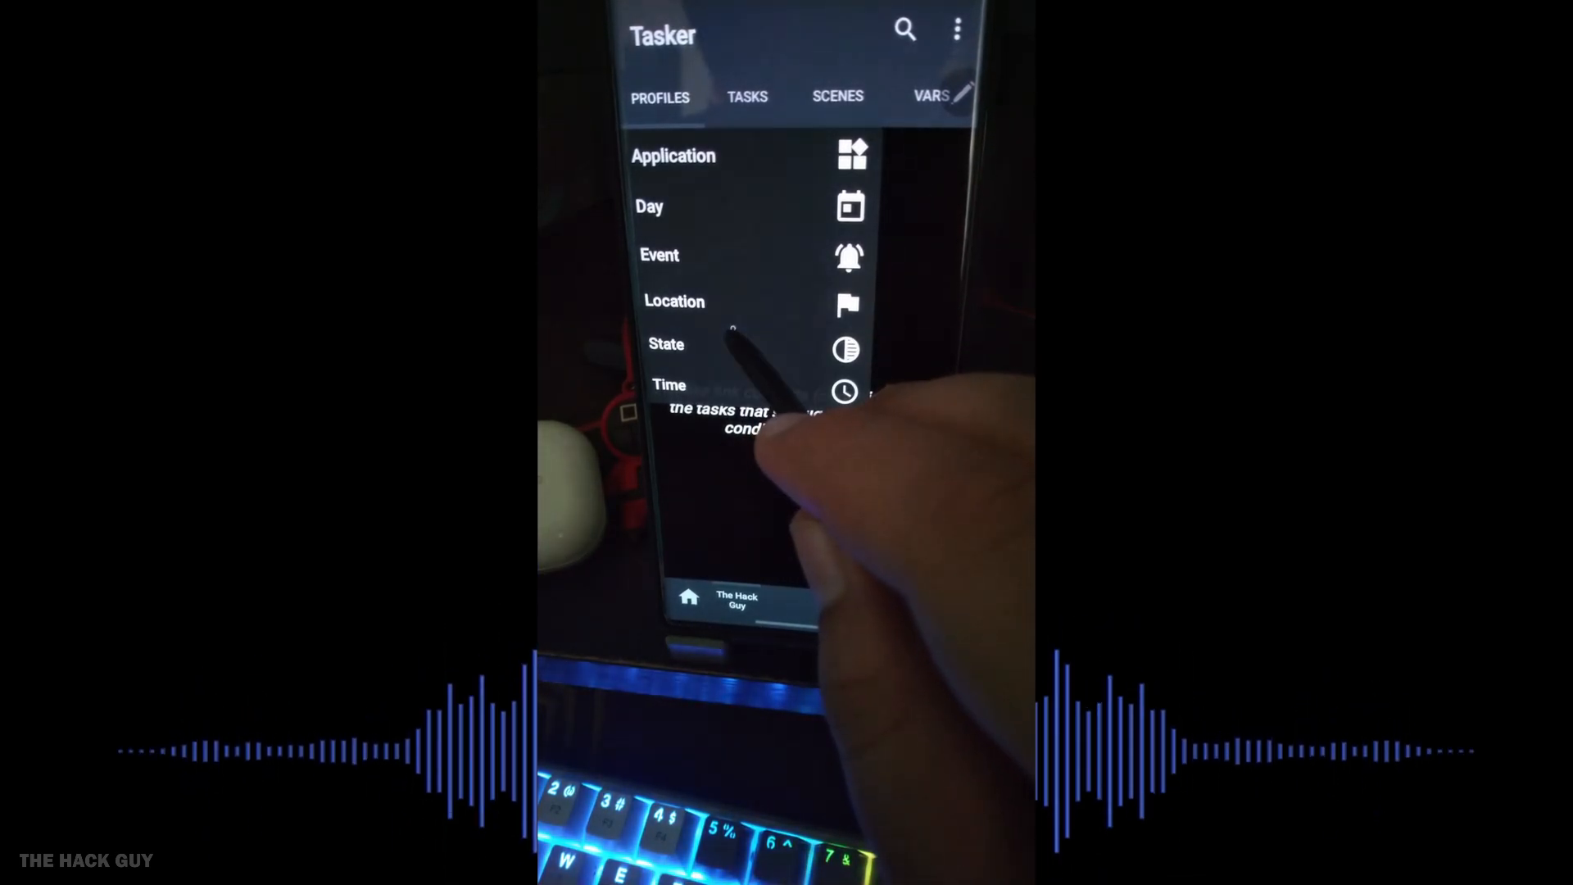
pyautogui.click(666, 343)
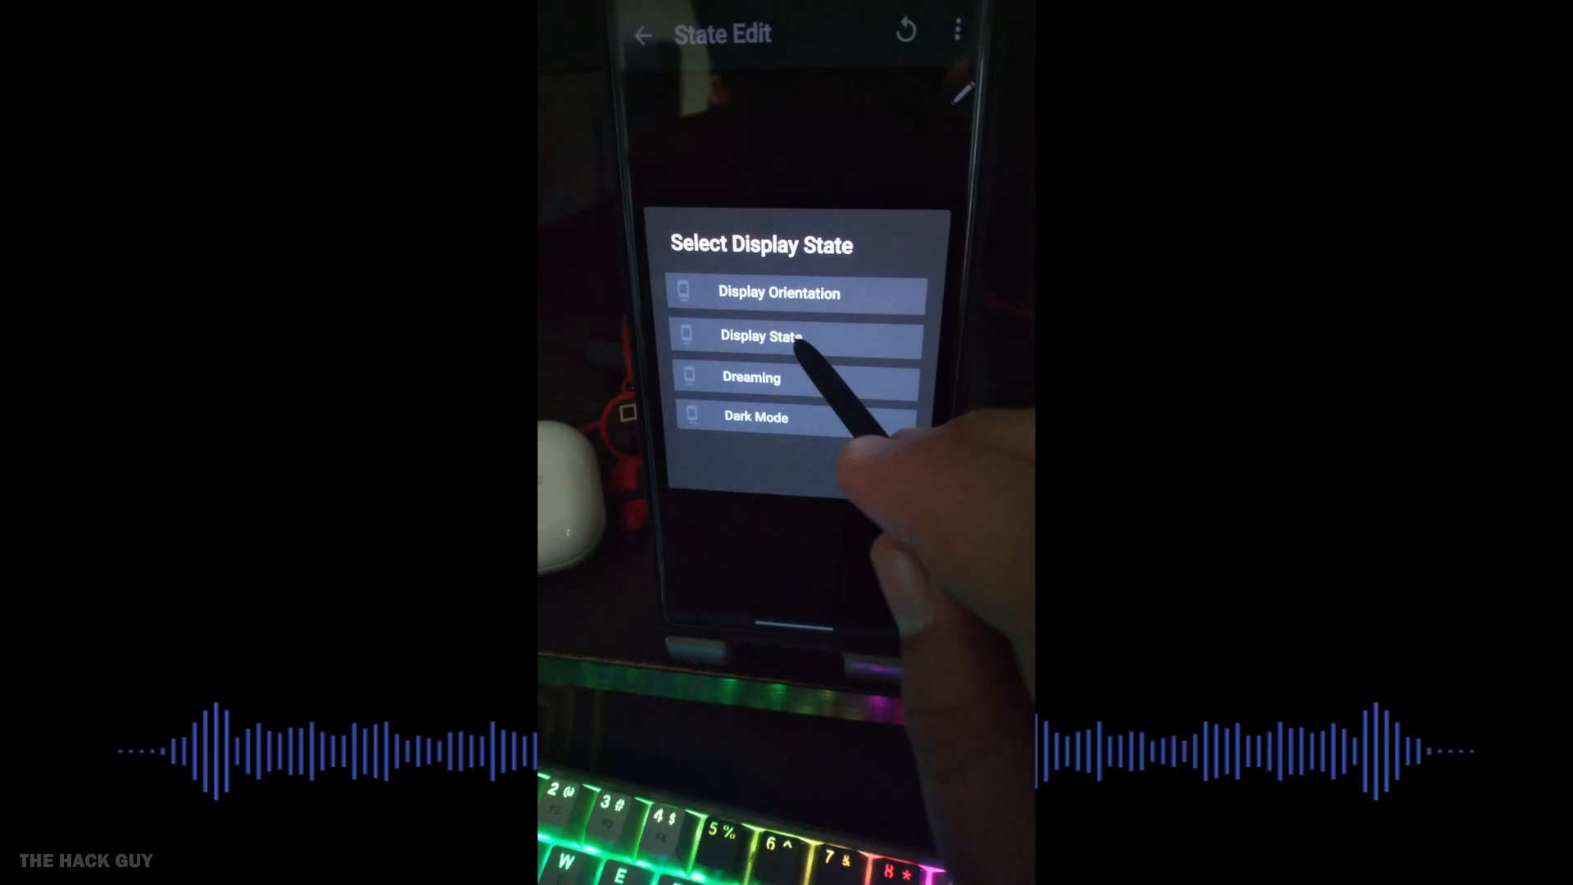
pyautogui.click(762, 335)
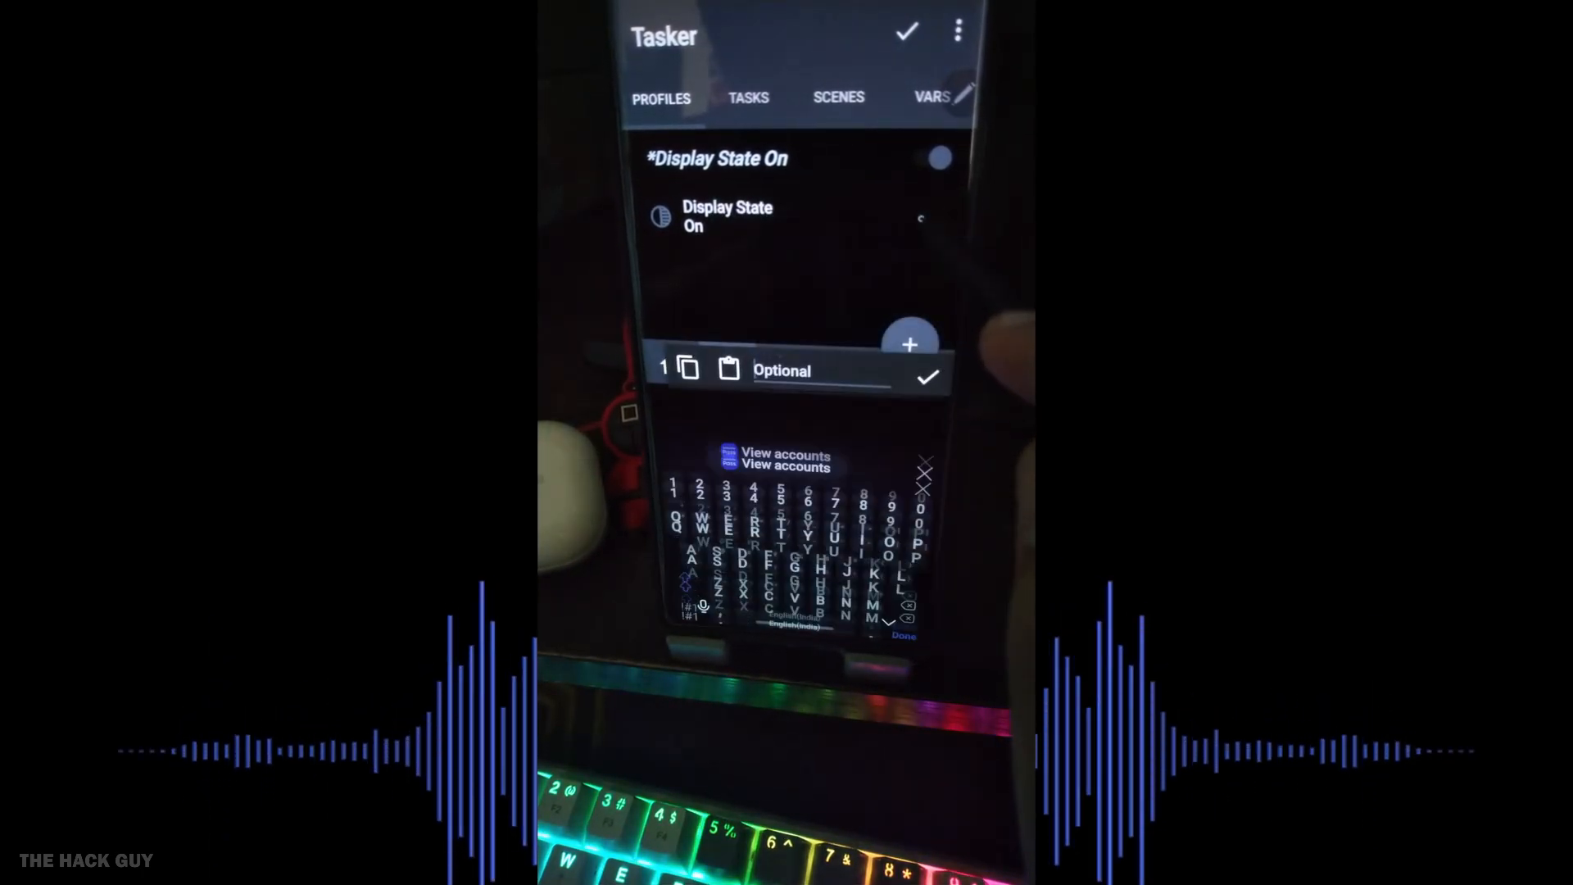
# - Name the new task 'Screen=on' and confirm it
pyautogui.write('s')
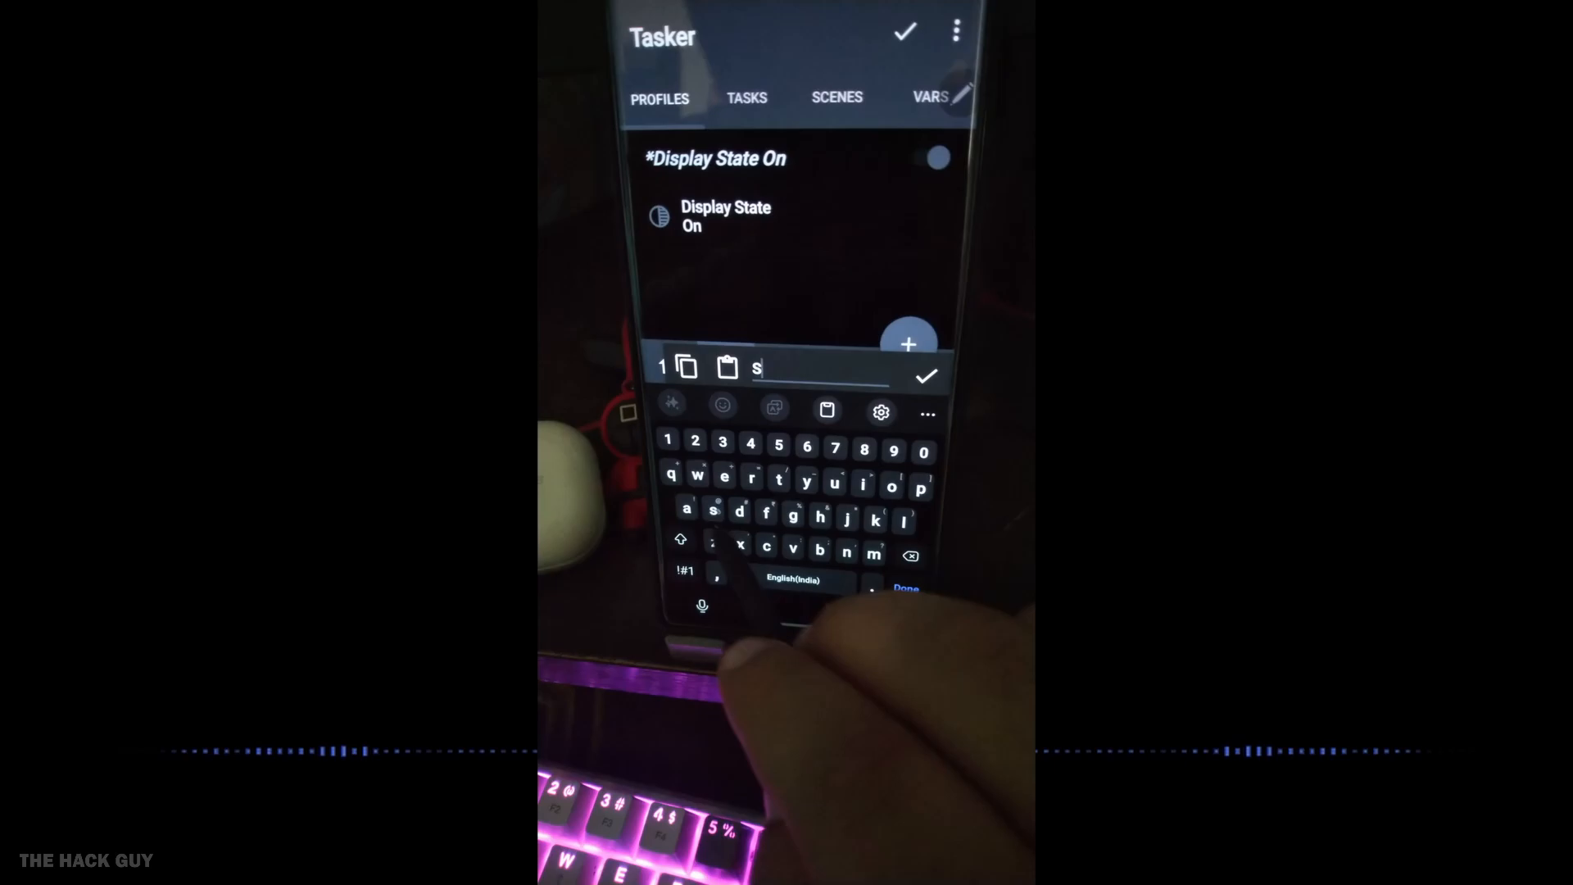
pyautogui.write('creen=')
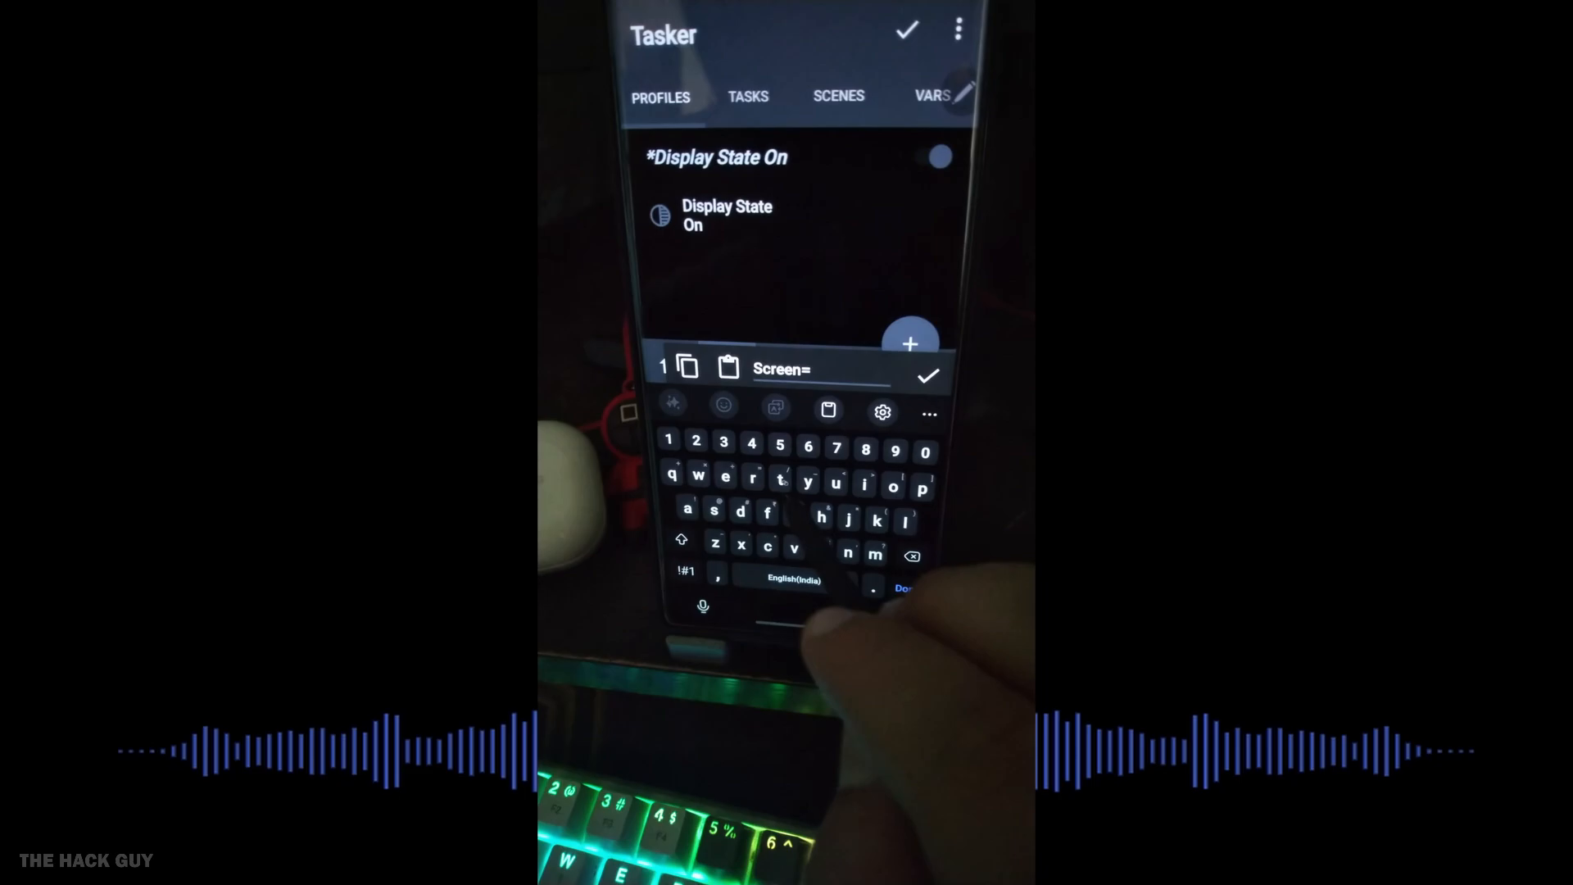
pyautogui.press('backspace')
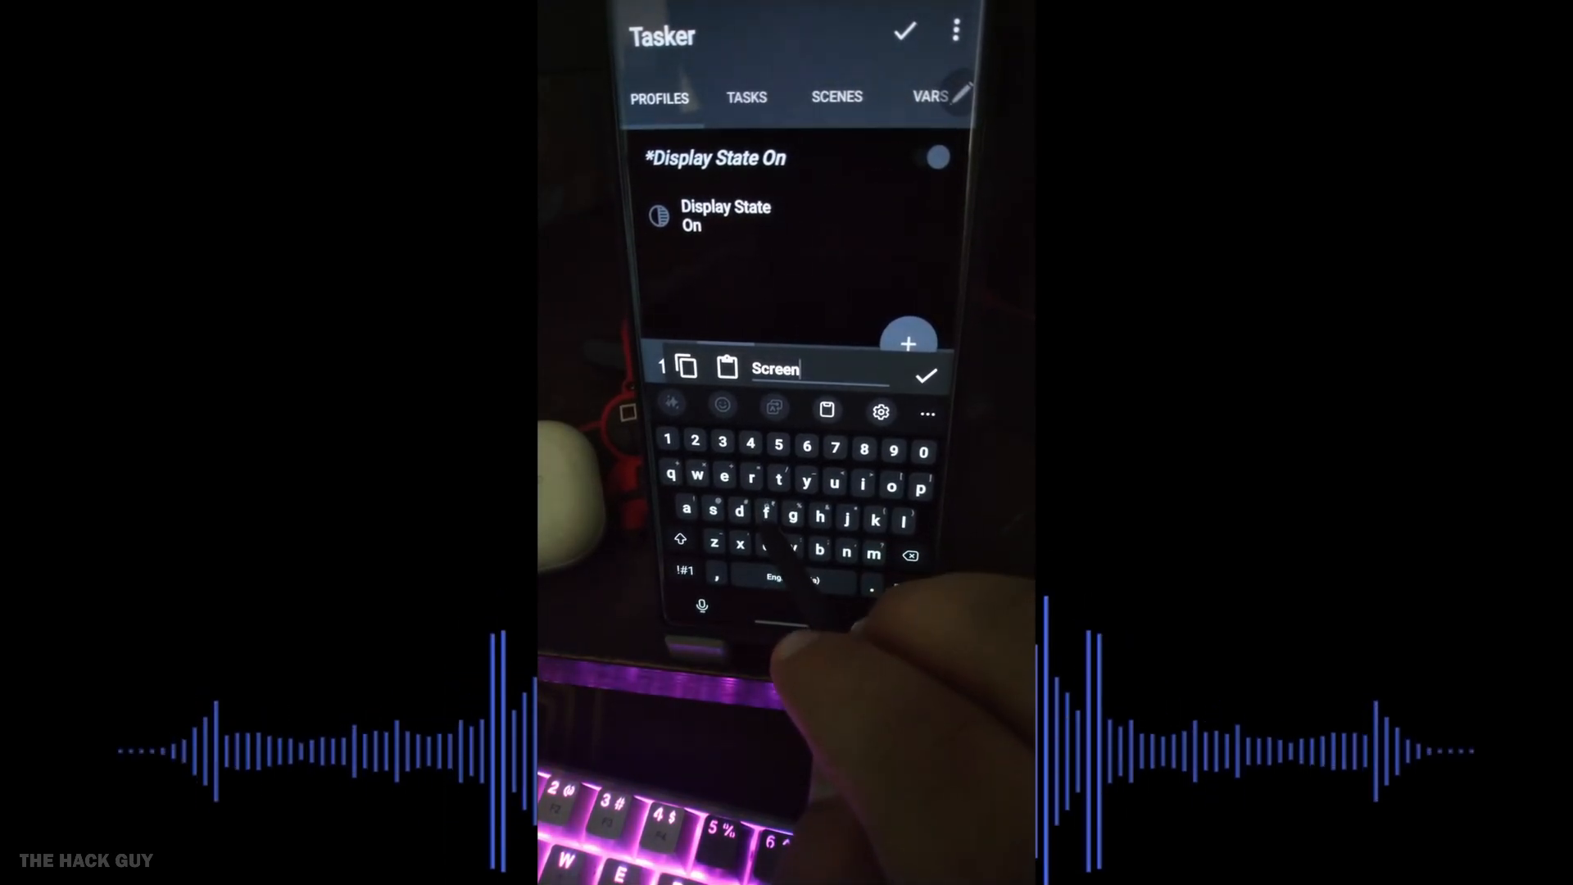
pyautogui.write('r')
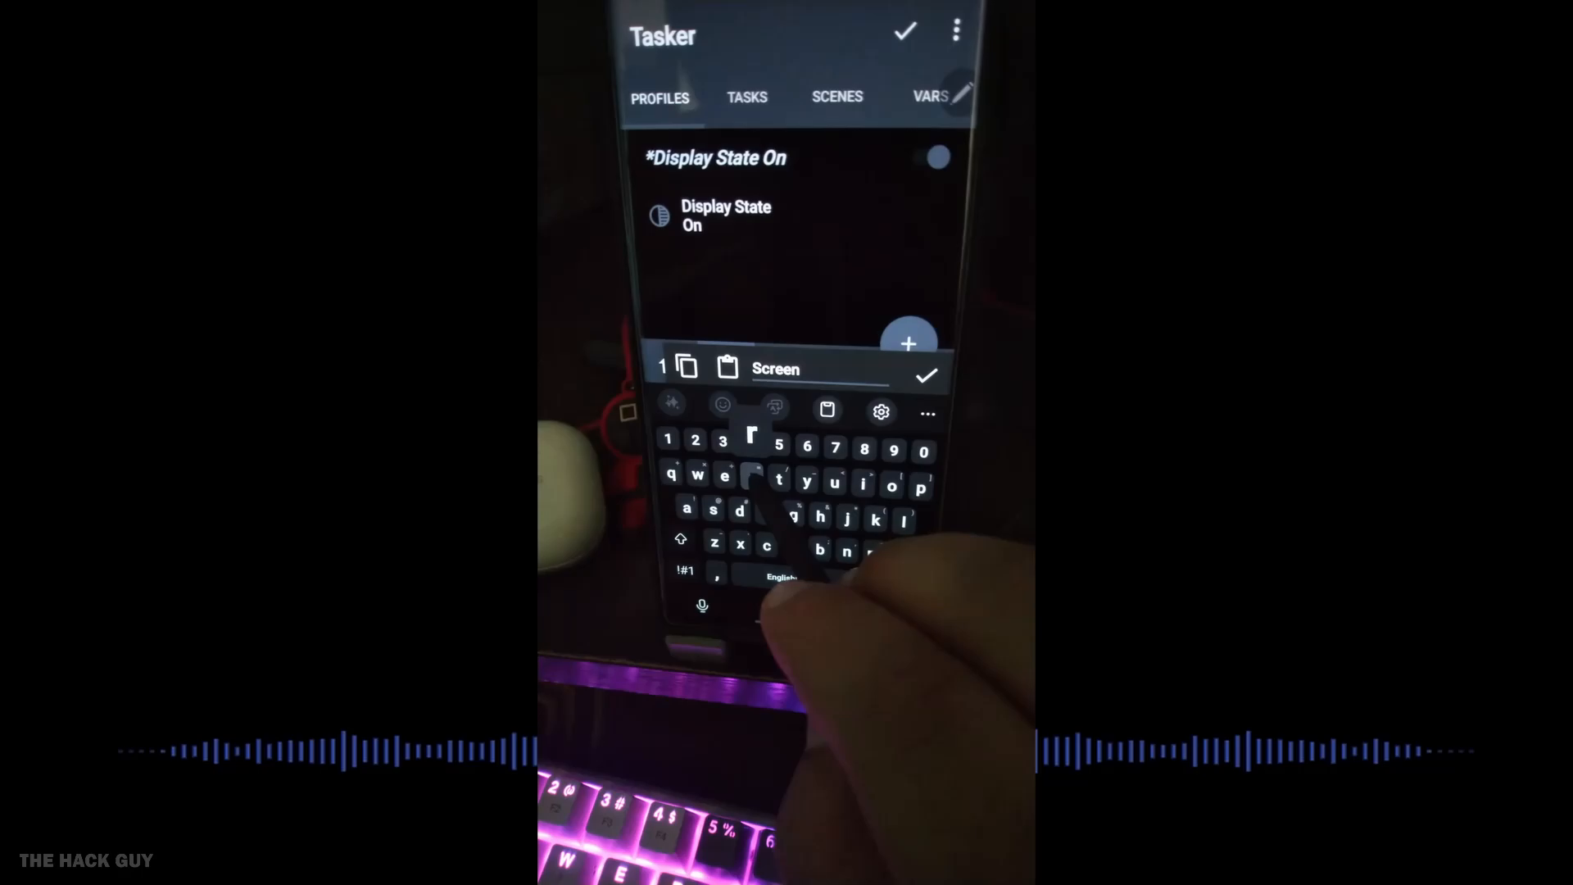
pyautogui.write('=on')
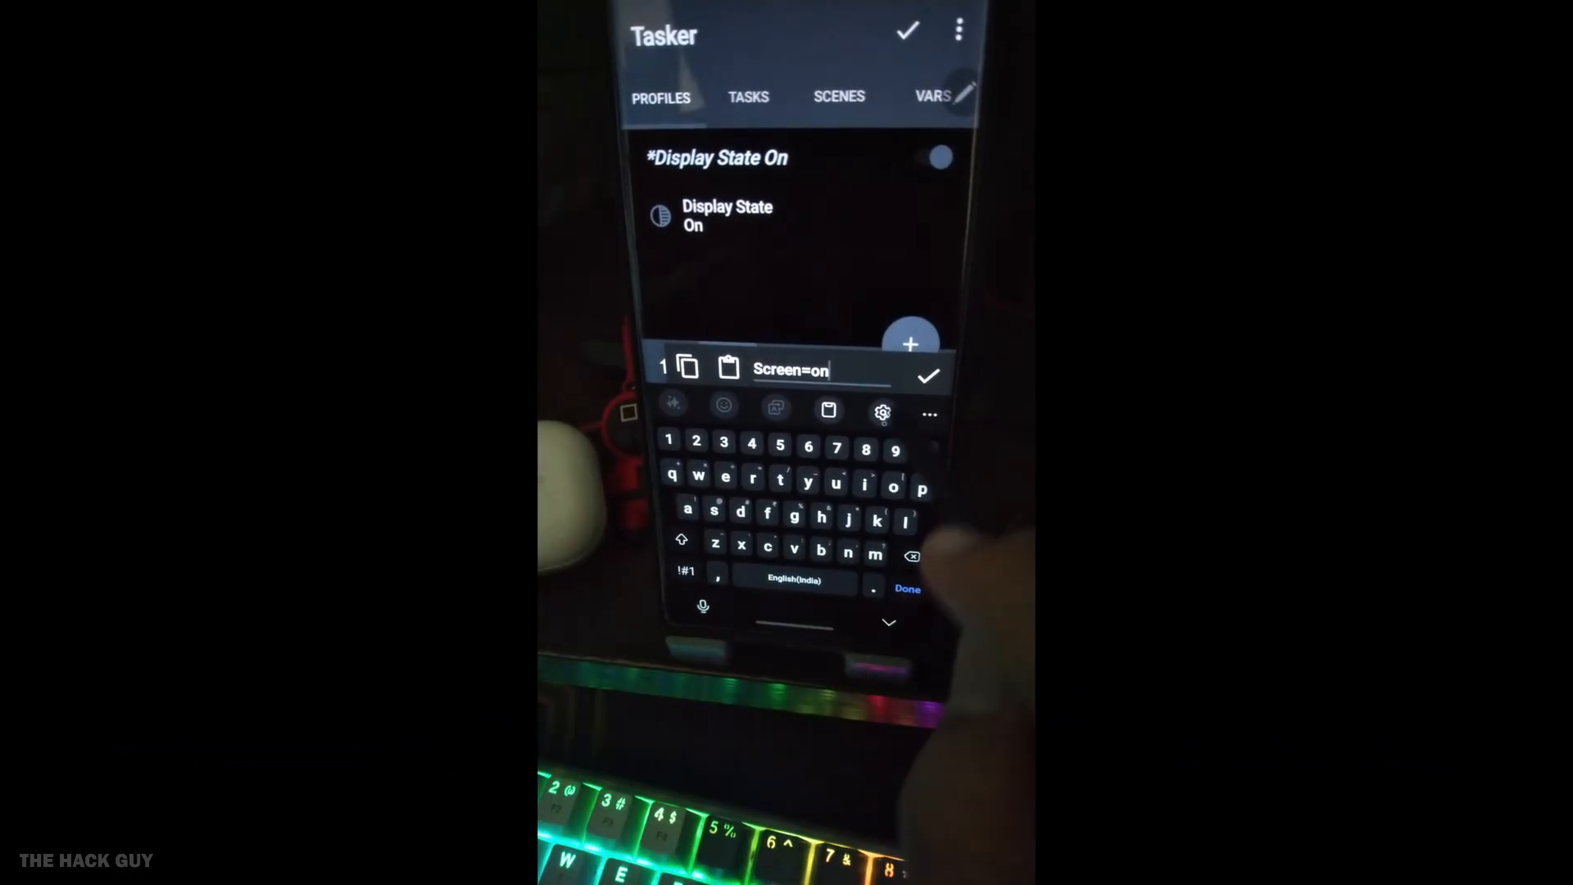
pyautogui.click(925, 375)
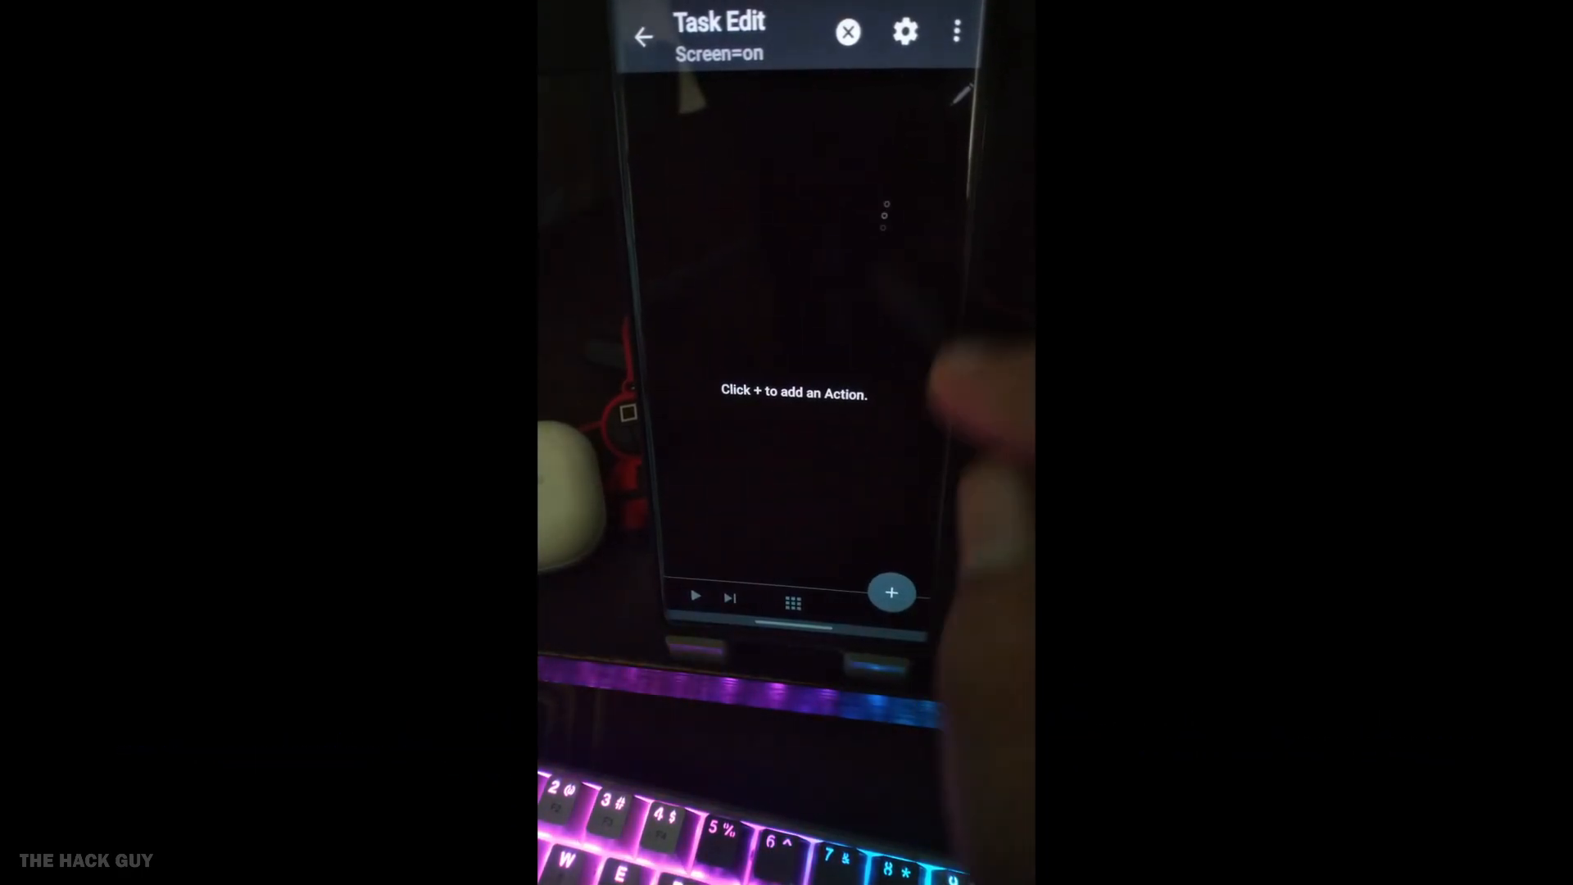
# - Add a Media > Play Ringtone action to the task
pyautogui.click(890, 592)
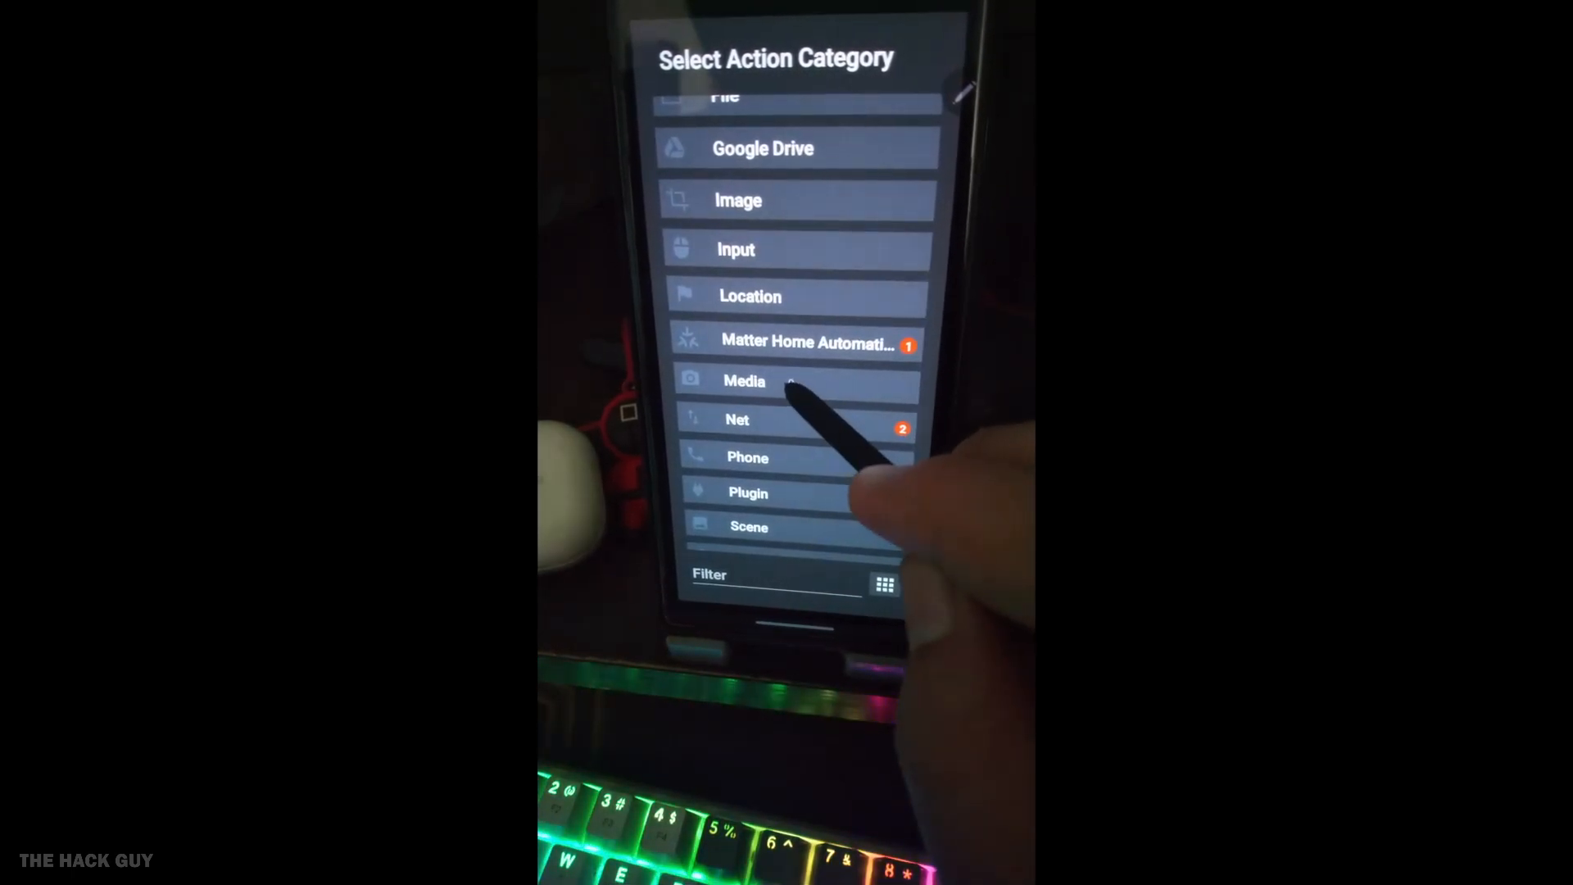
pyautogui.click(745, 381)
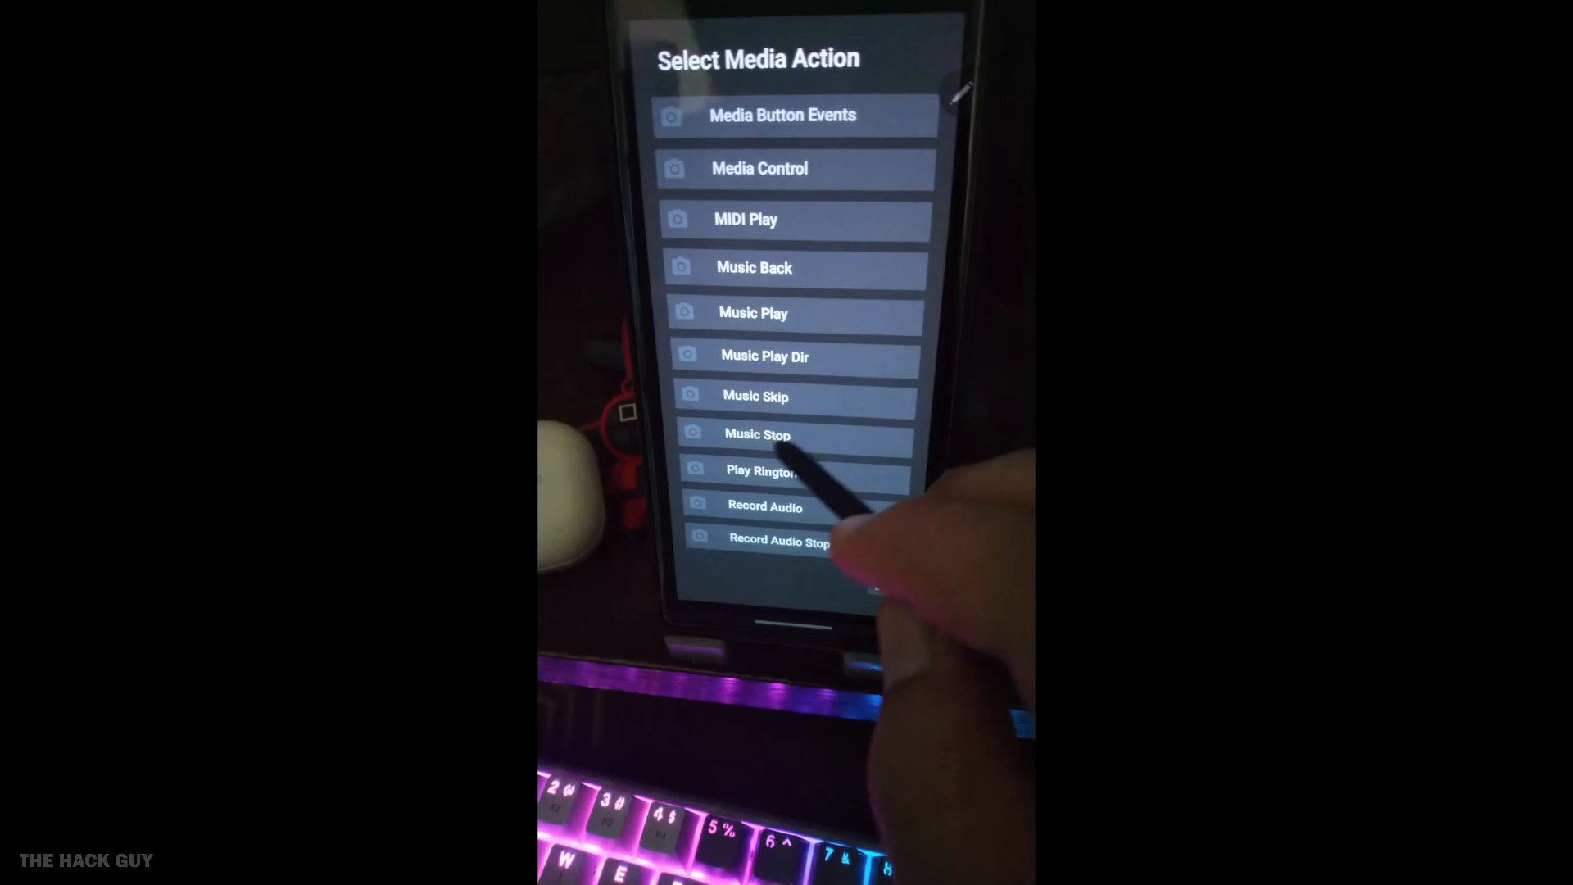
pyautogui.click(763, 469)
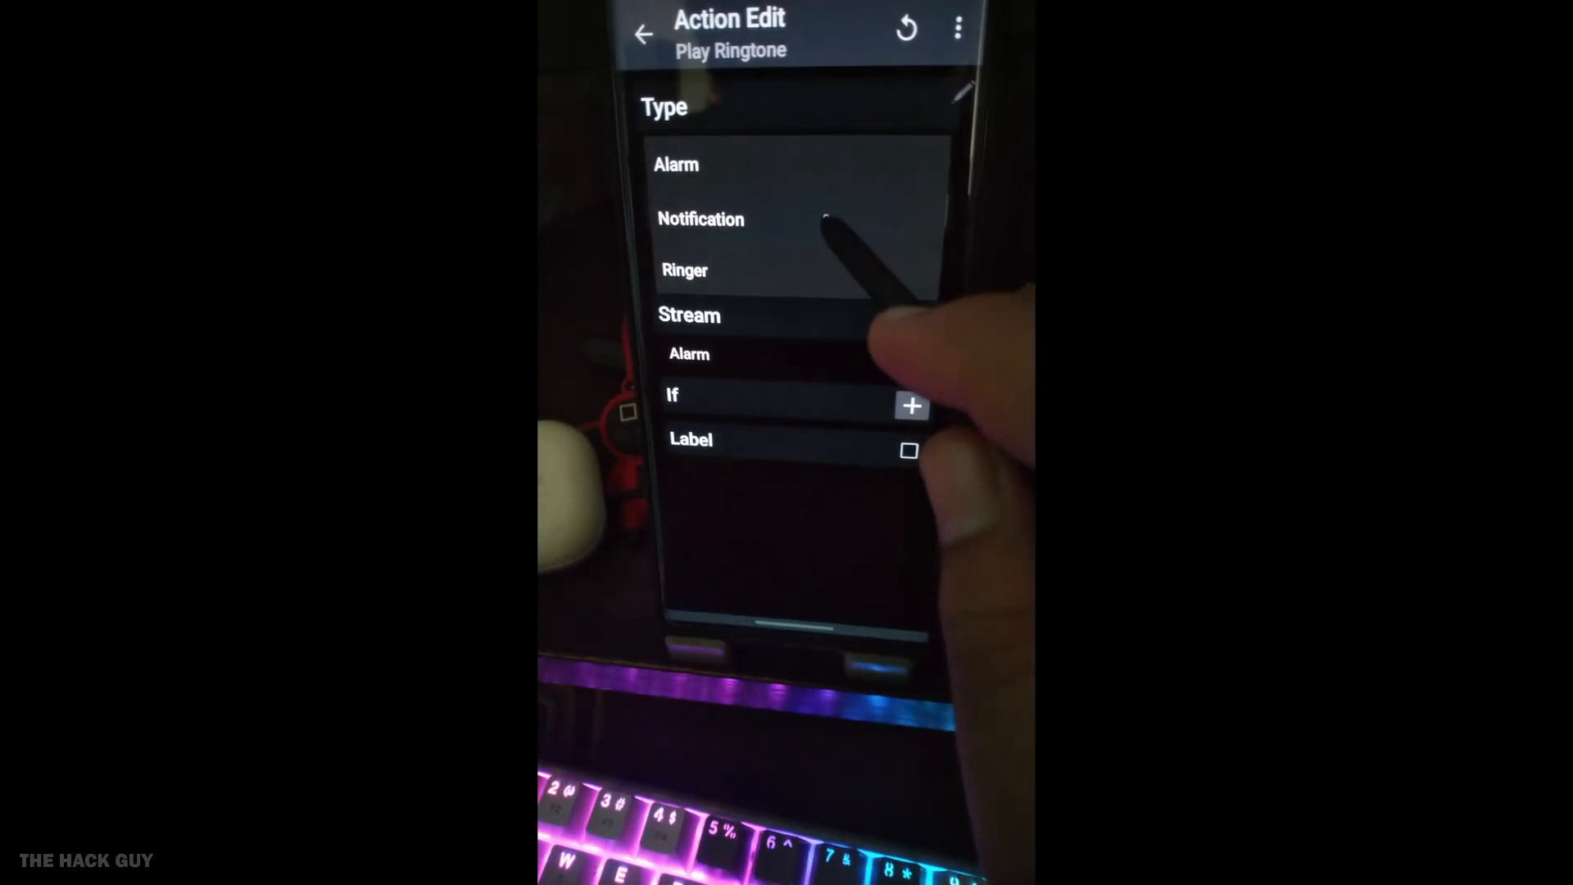
# - Set the ringtone type to Notification with the ehhh sound and save
pyautogui.click(700, 219)
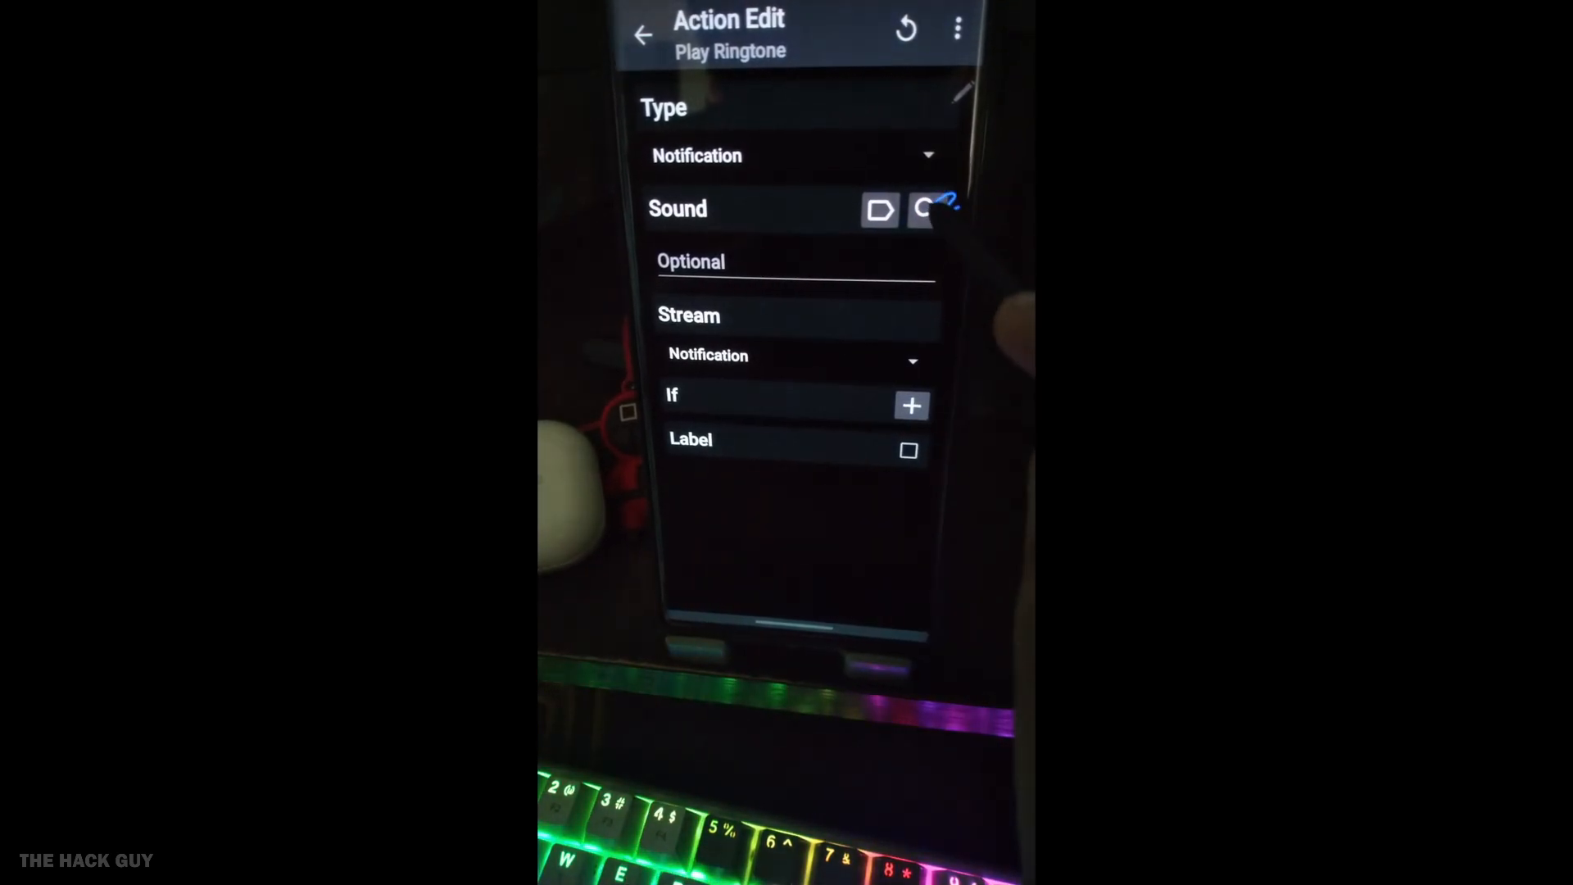
pyautogui.click(918, 209)
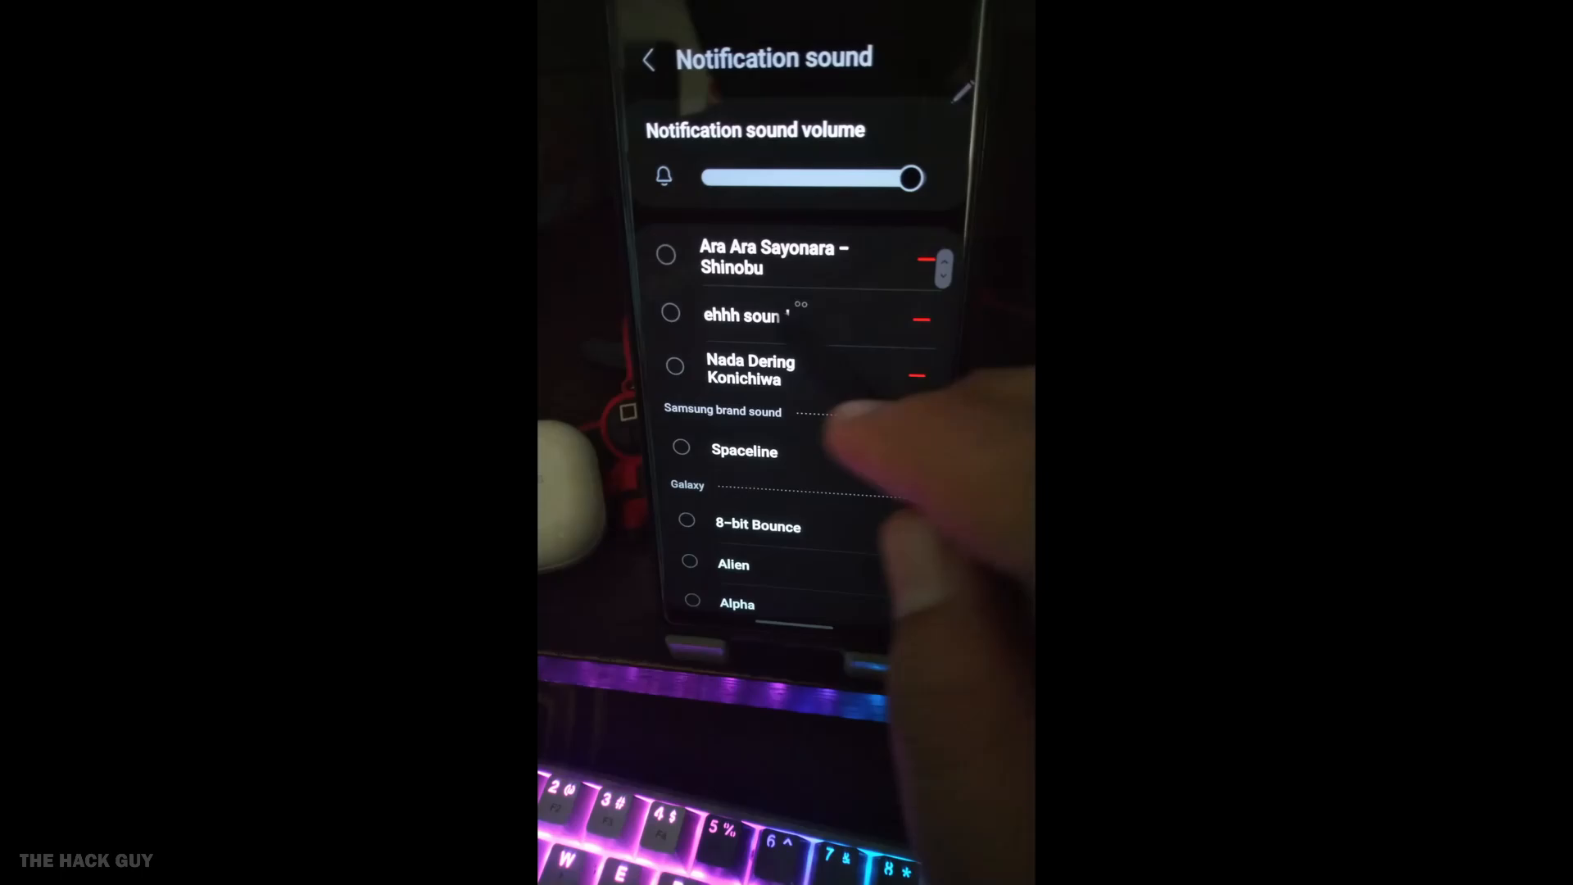
pyautogui.click(670, 312)
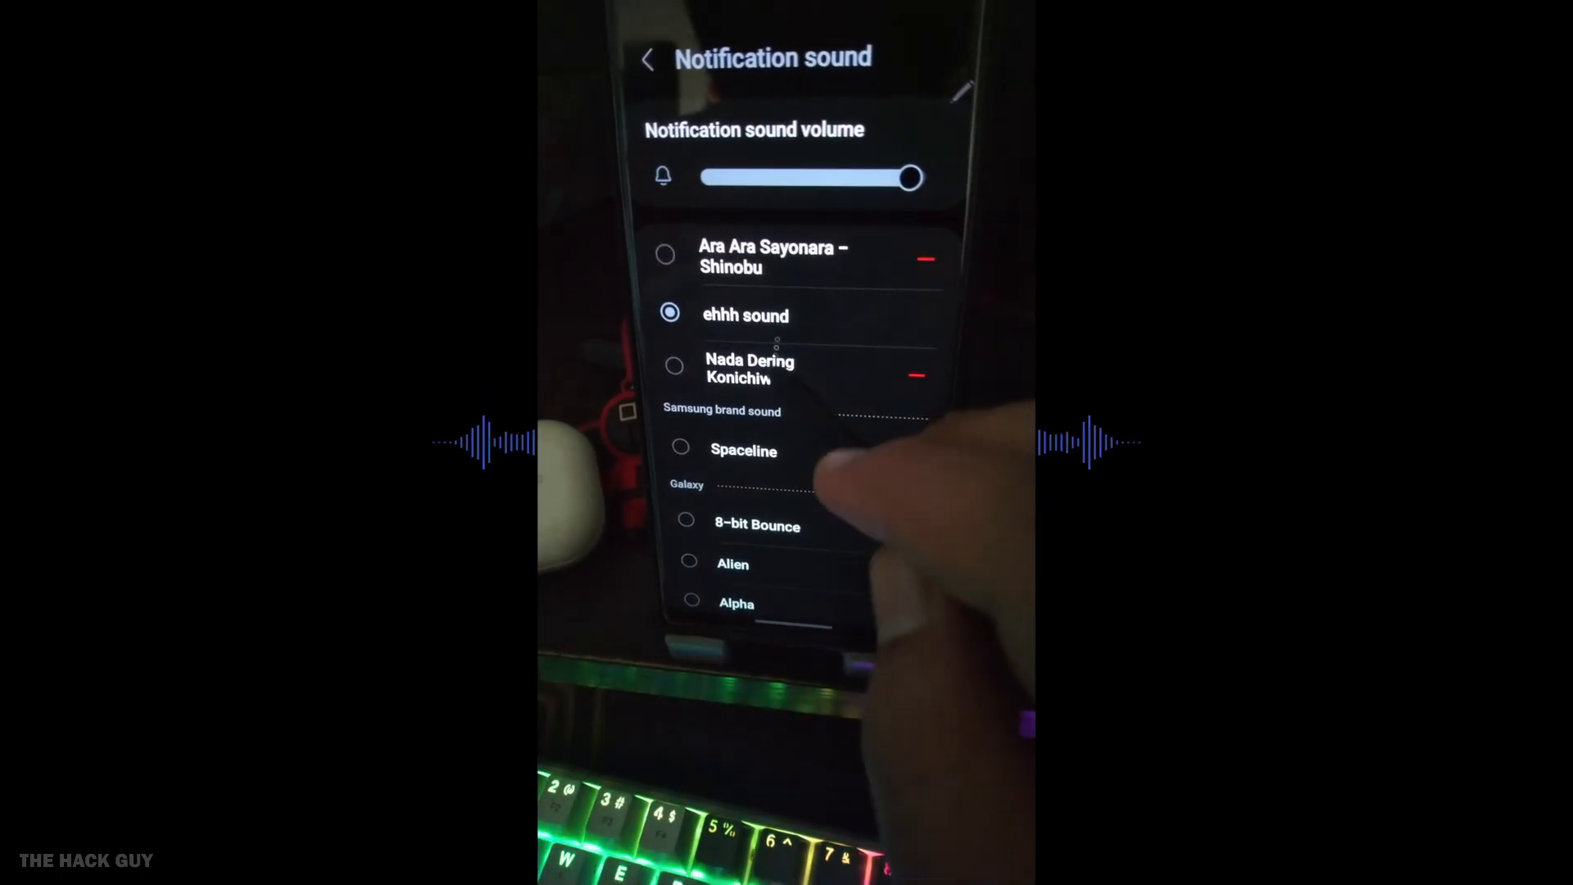
pyautogui.click(675, 370)
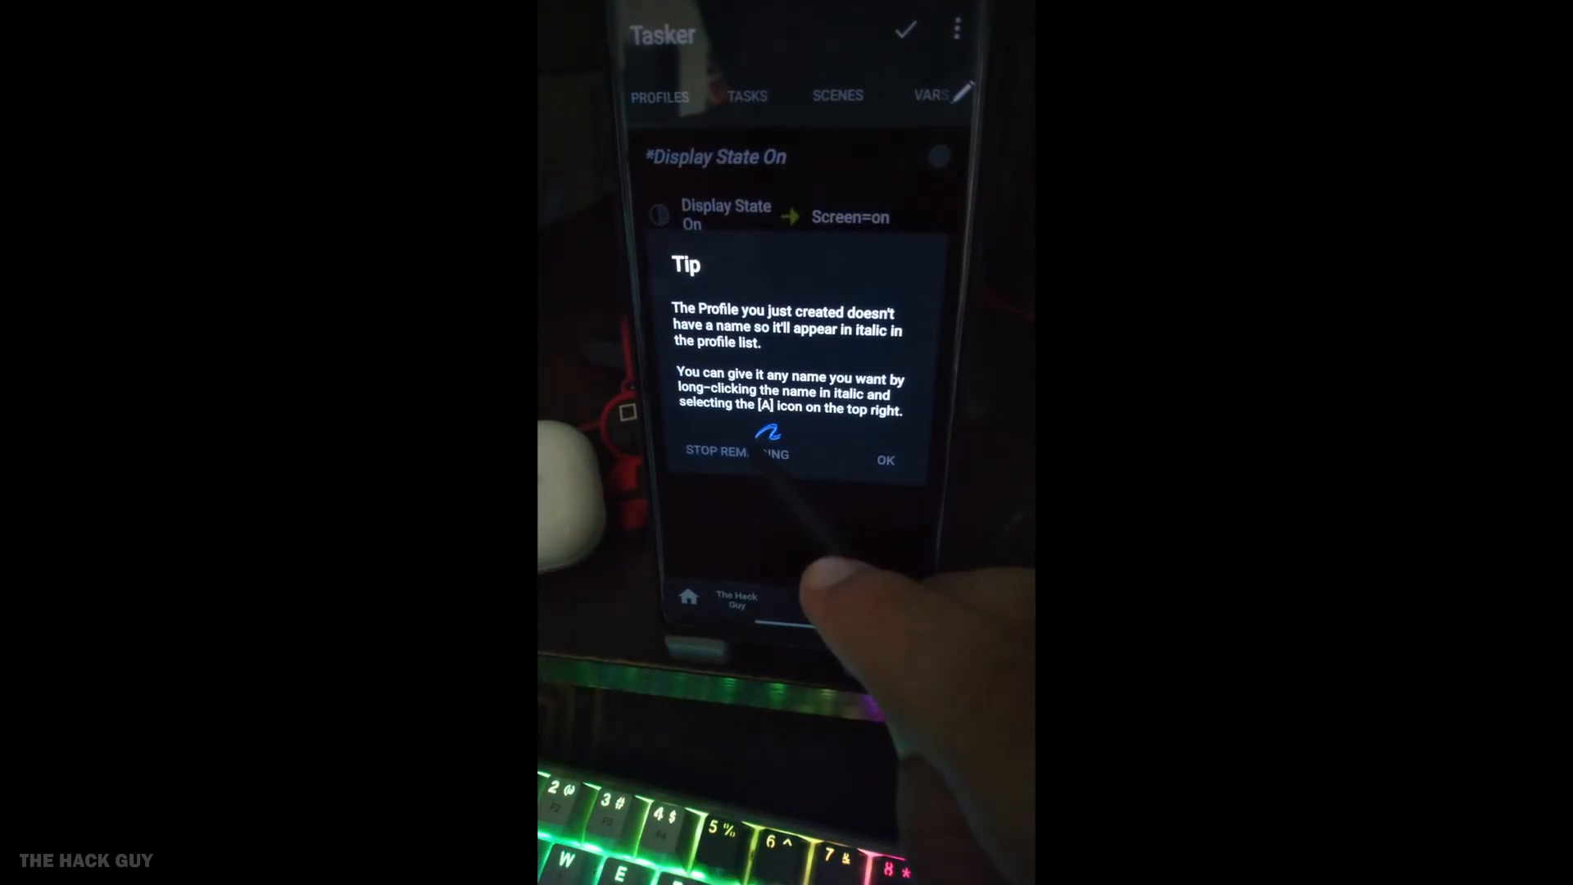
# - Dismiss the naming tip and add a Display State Off profile
pyautogui.click(885, 460)
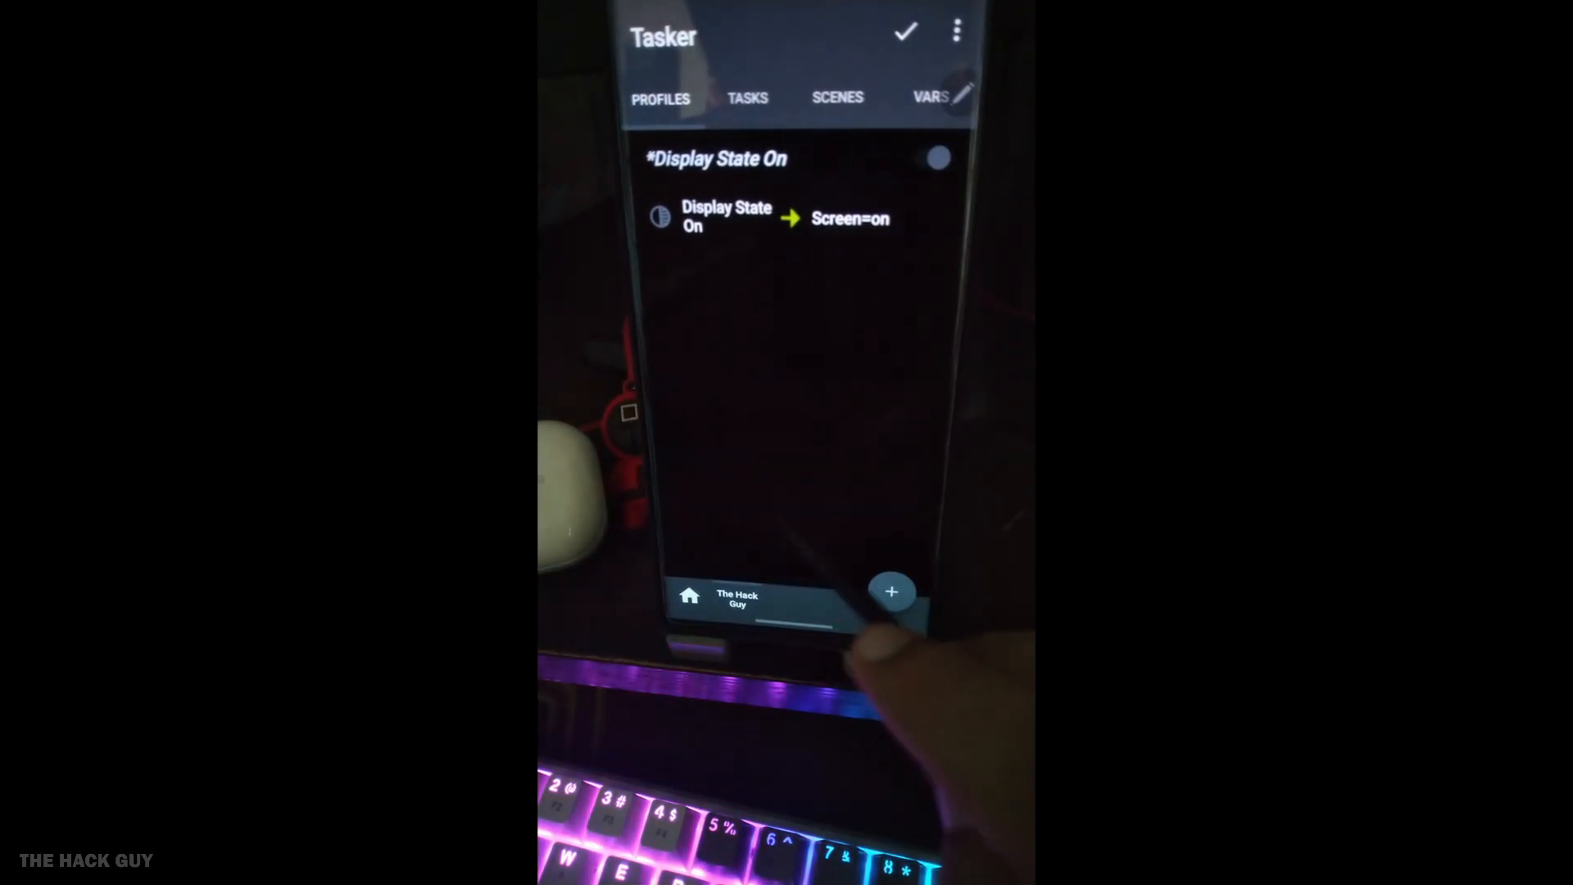
pyautogui.click(890, 591)
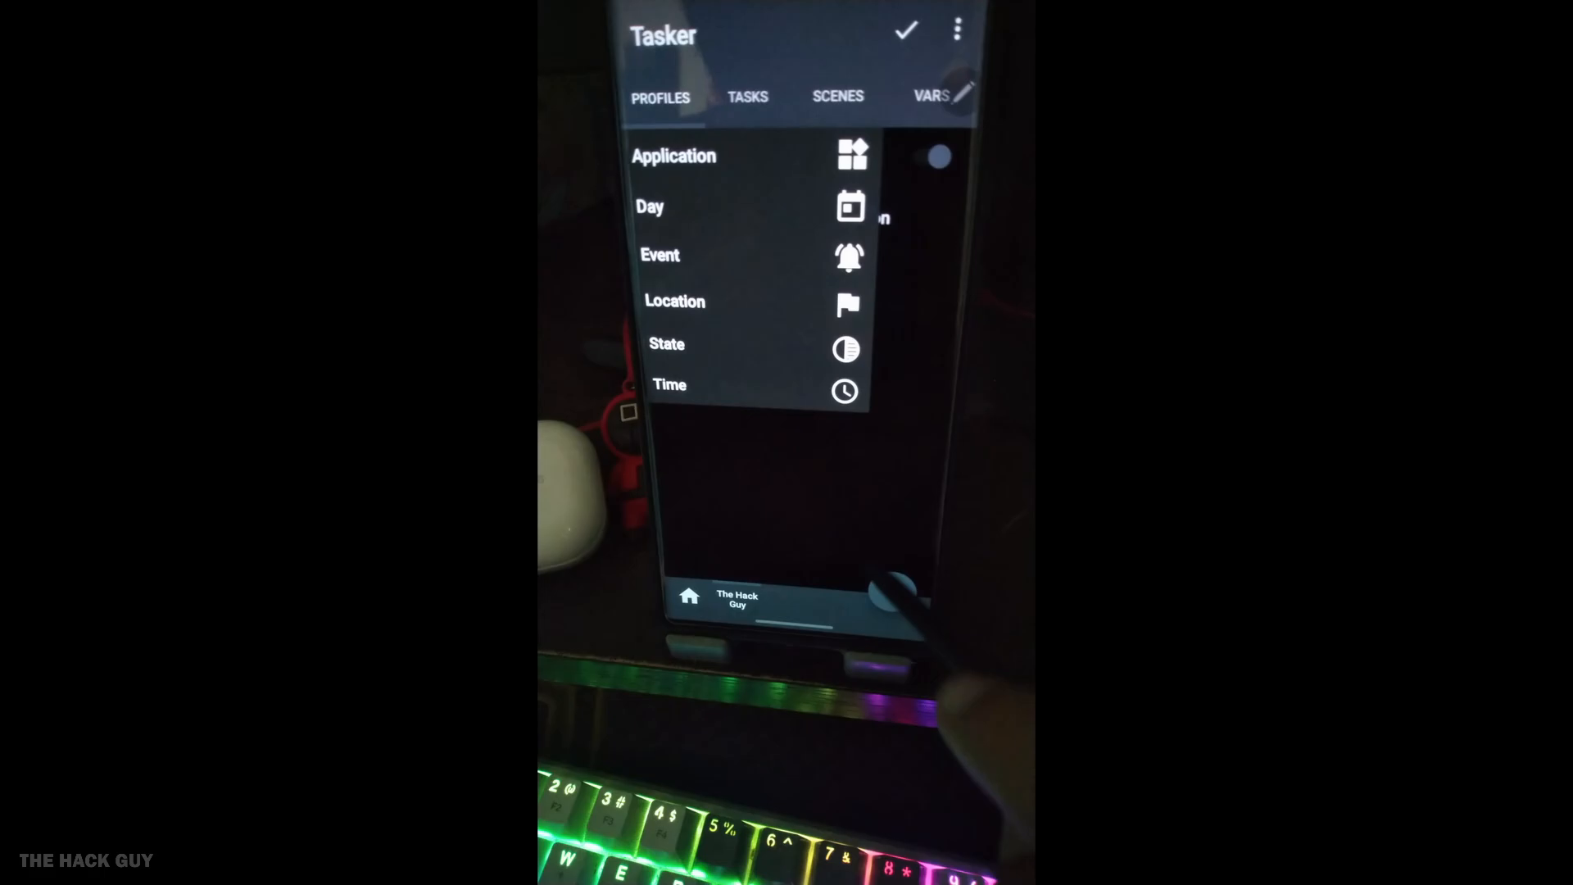
pyautogui.click(666, 343)
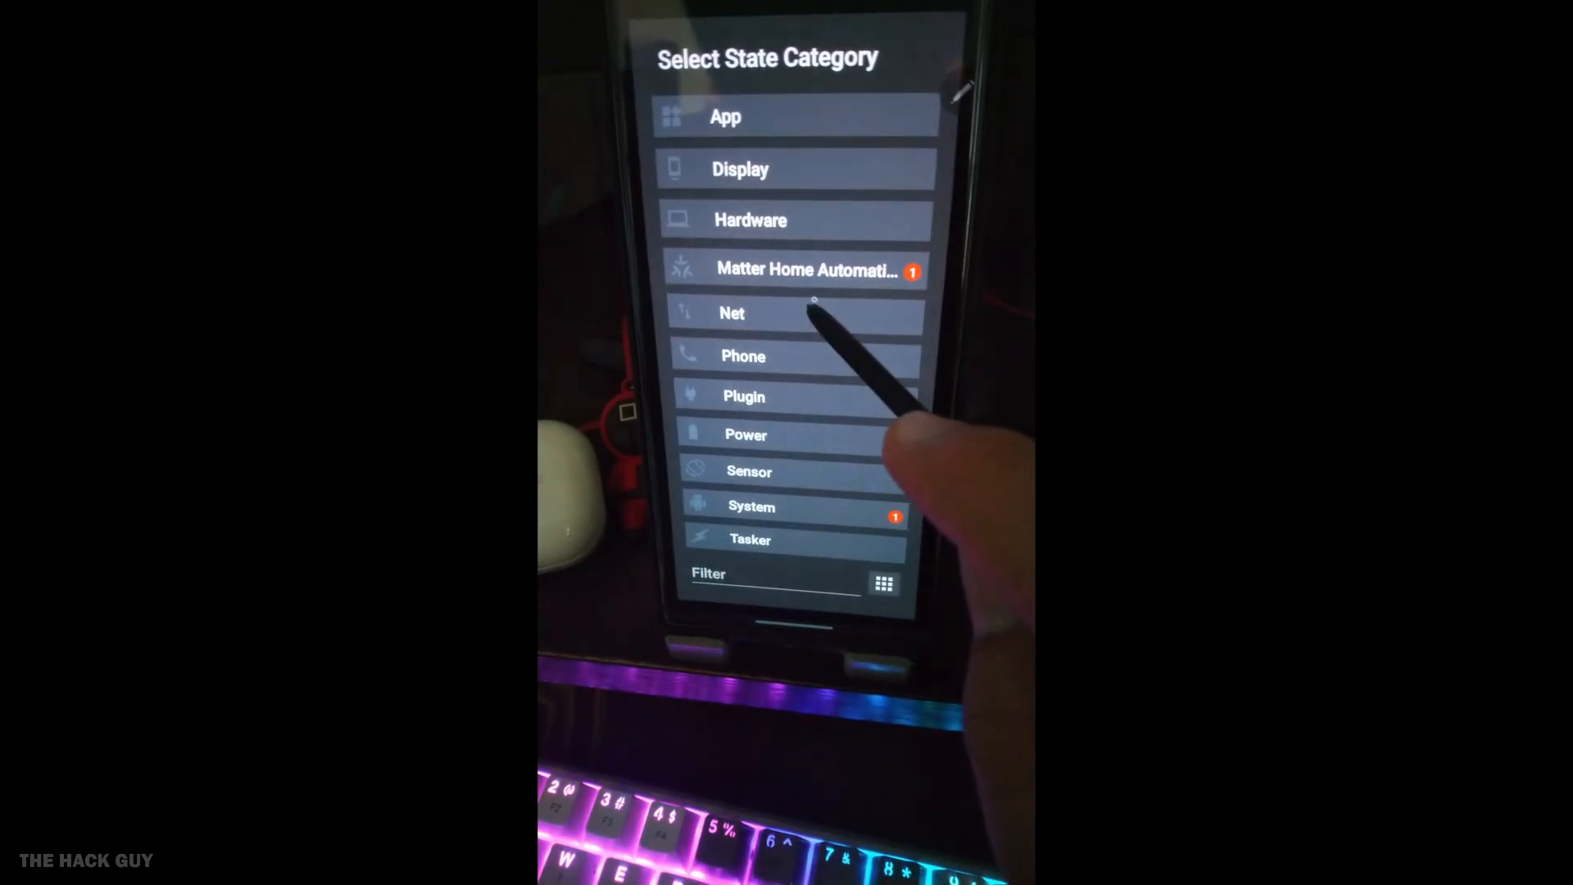
pyautogui.click(739, 169)
pyautogui.write('s')
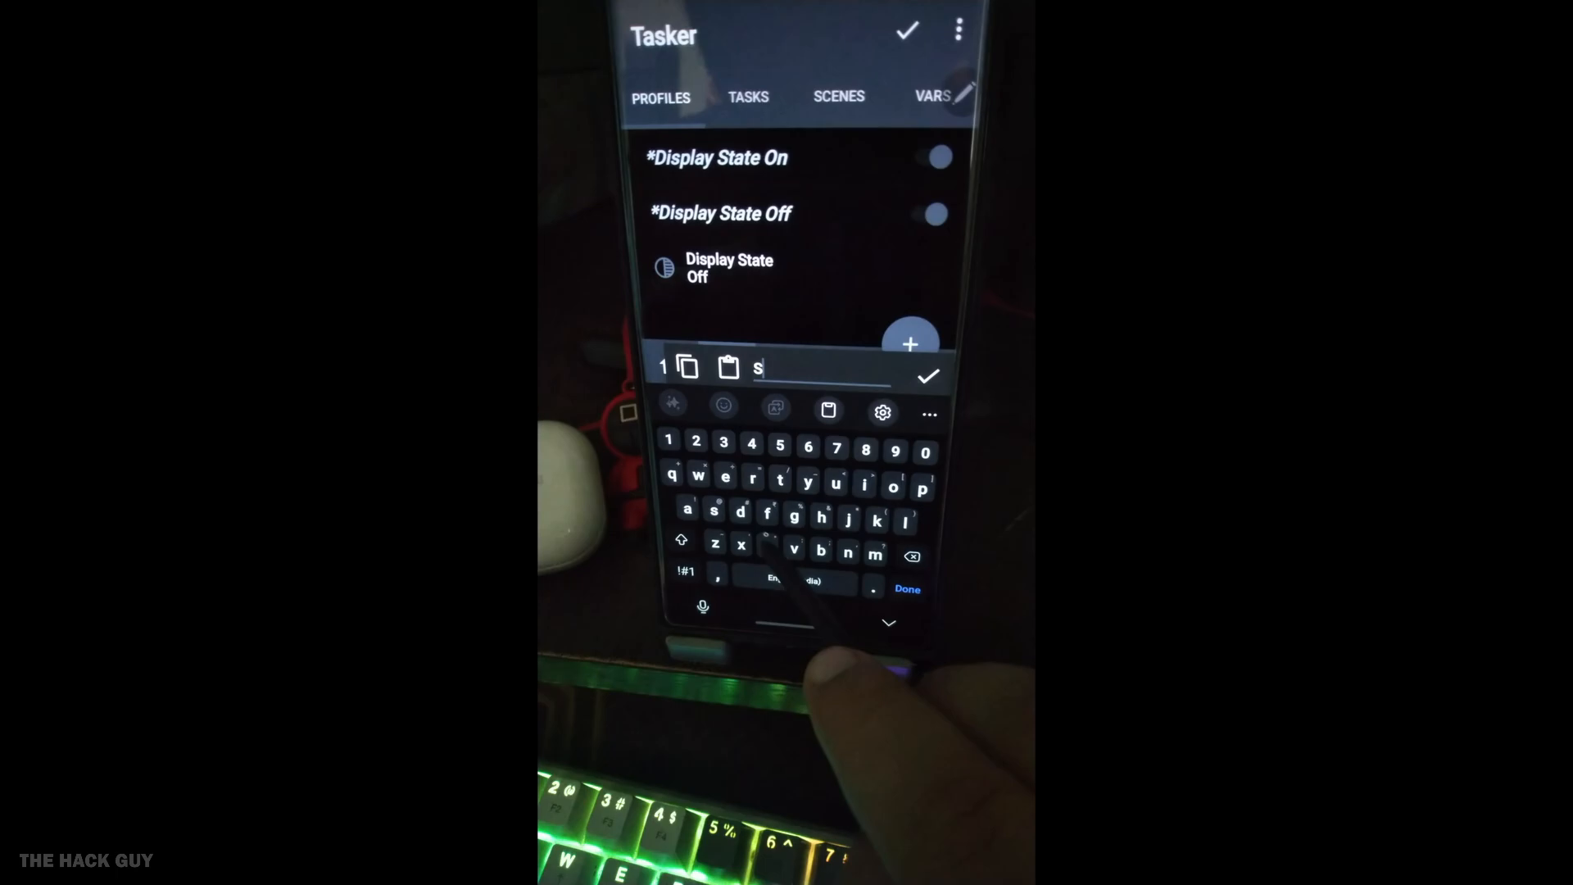
# - Name the task 'Screen=off' and add Play Ringtone using the Ara Ara Sayonara – Shinobu sound
pyautogui.write('creen')
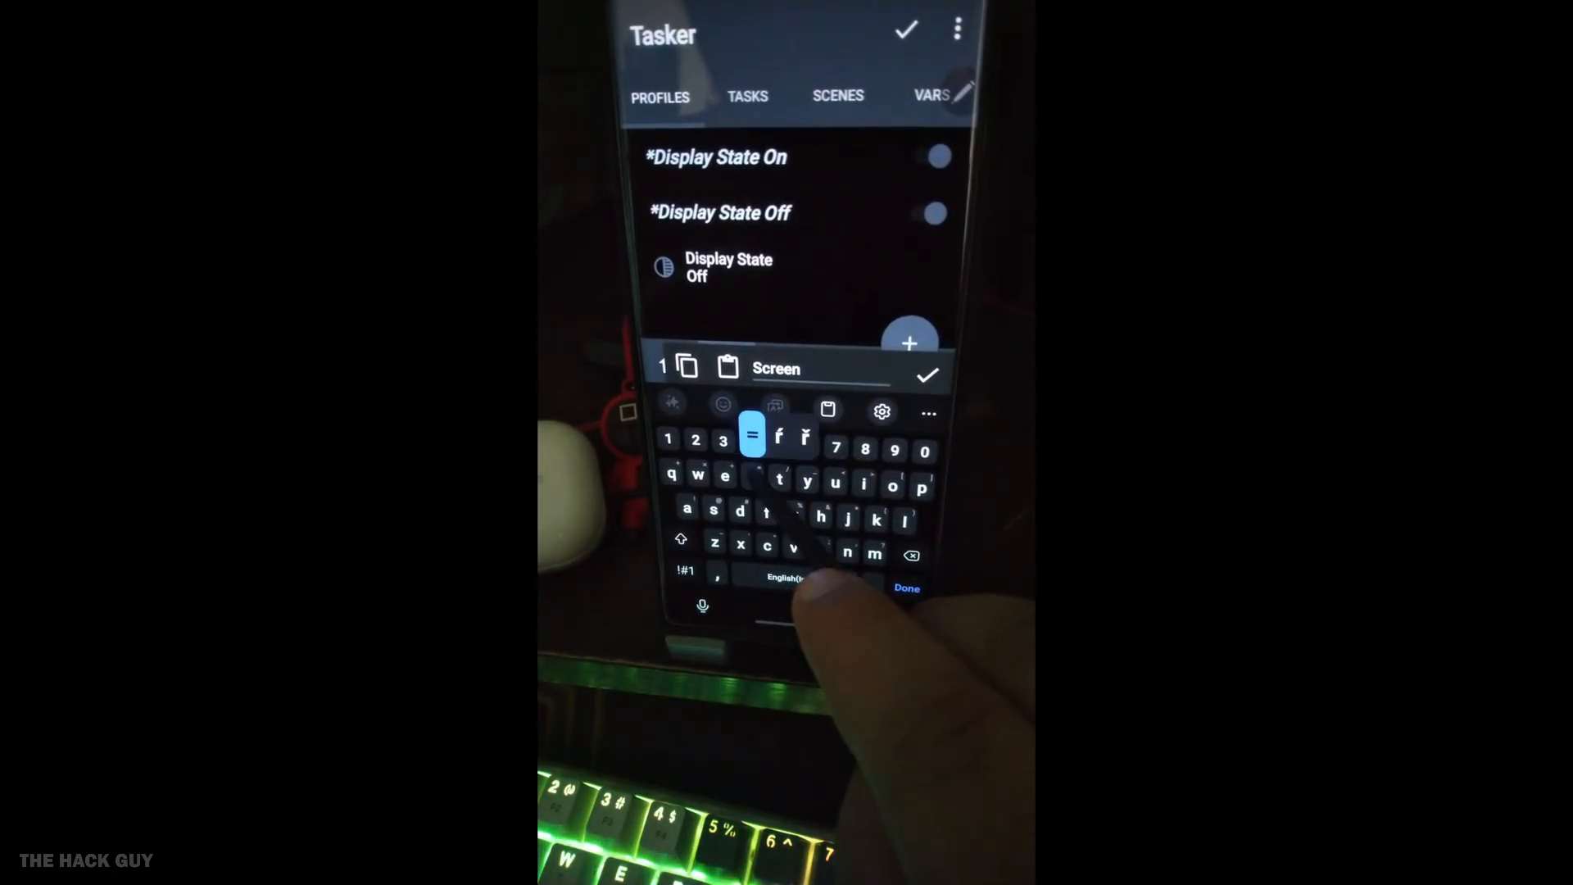
pyautogui.write('=off')
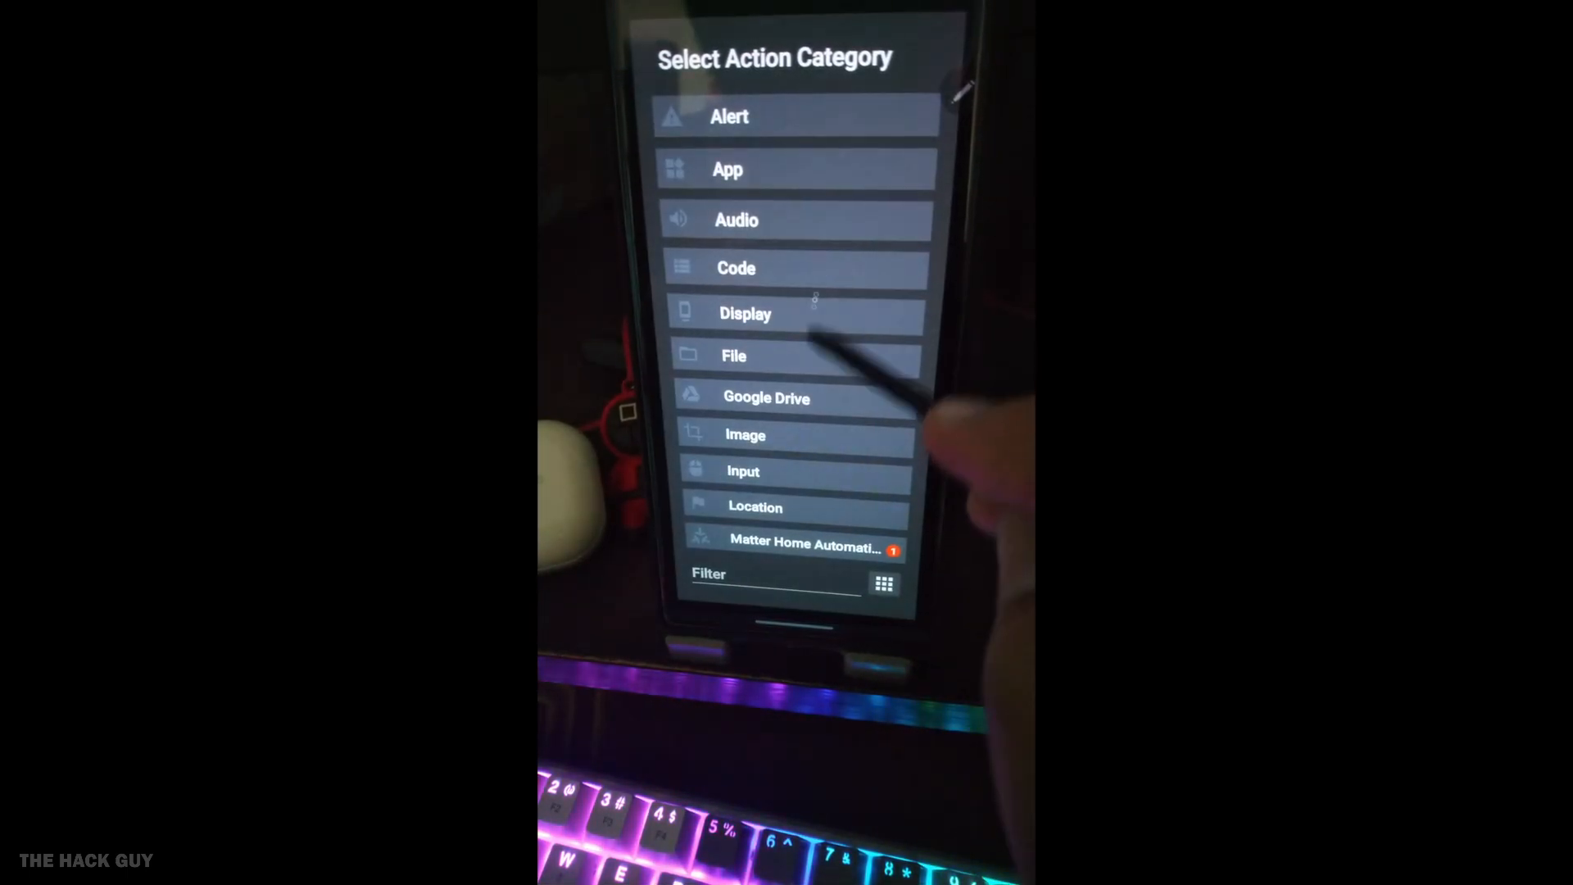
pyautogui.scroll(-3)
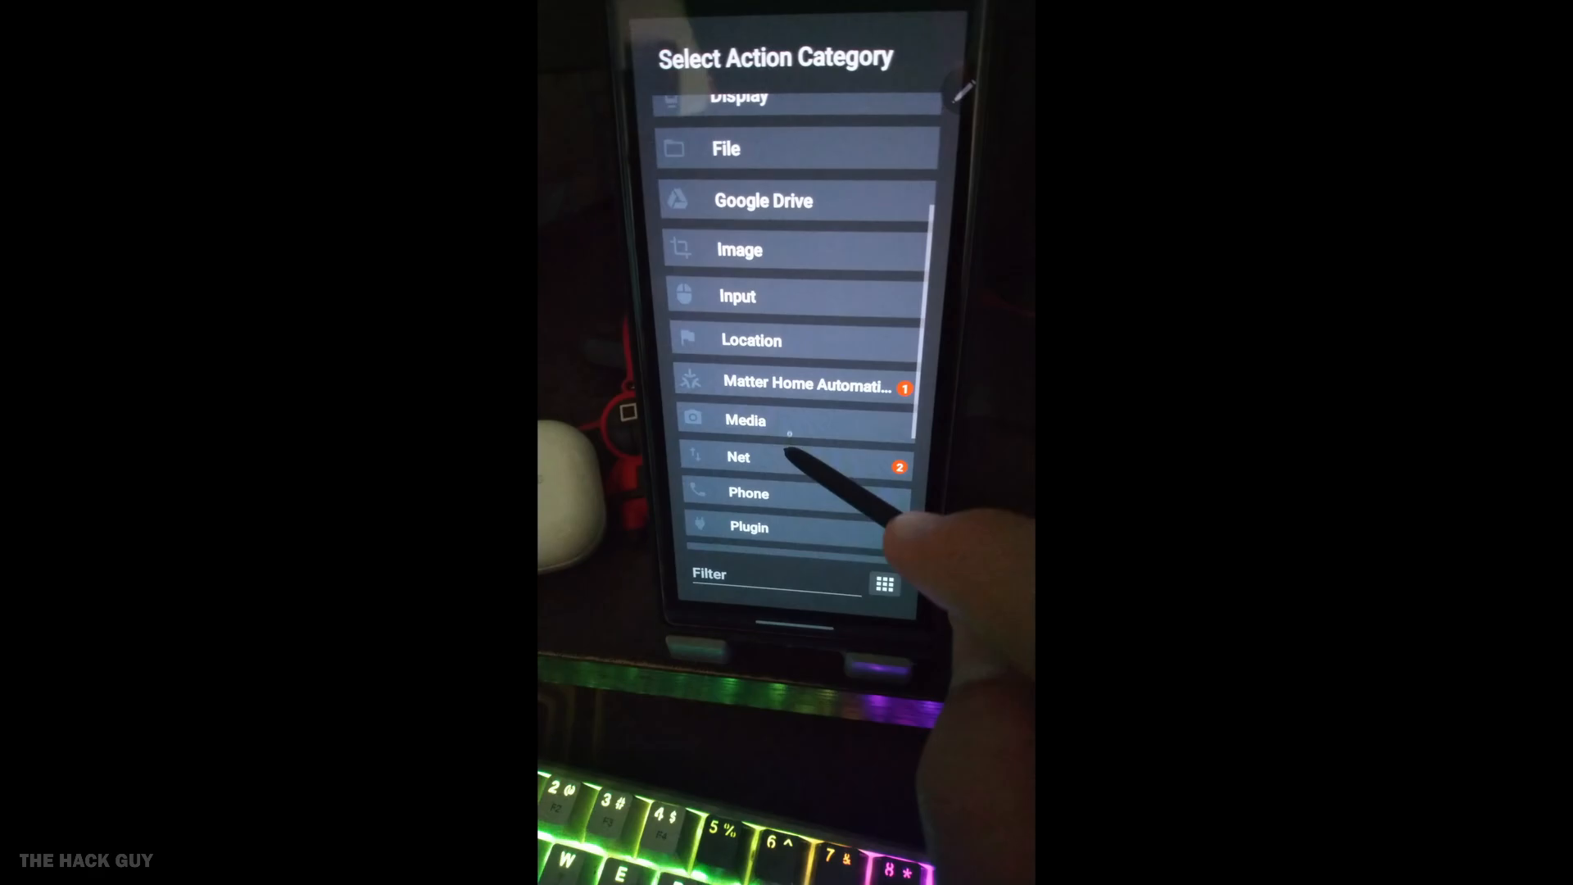
pyautogui.click(746, 420)
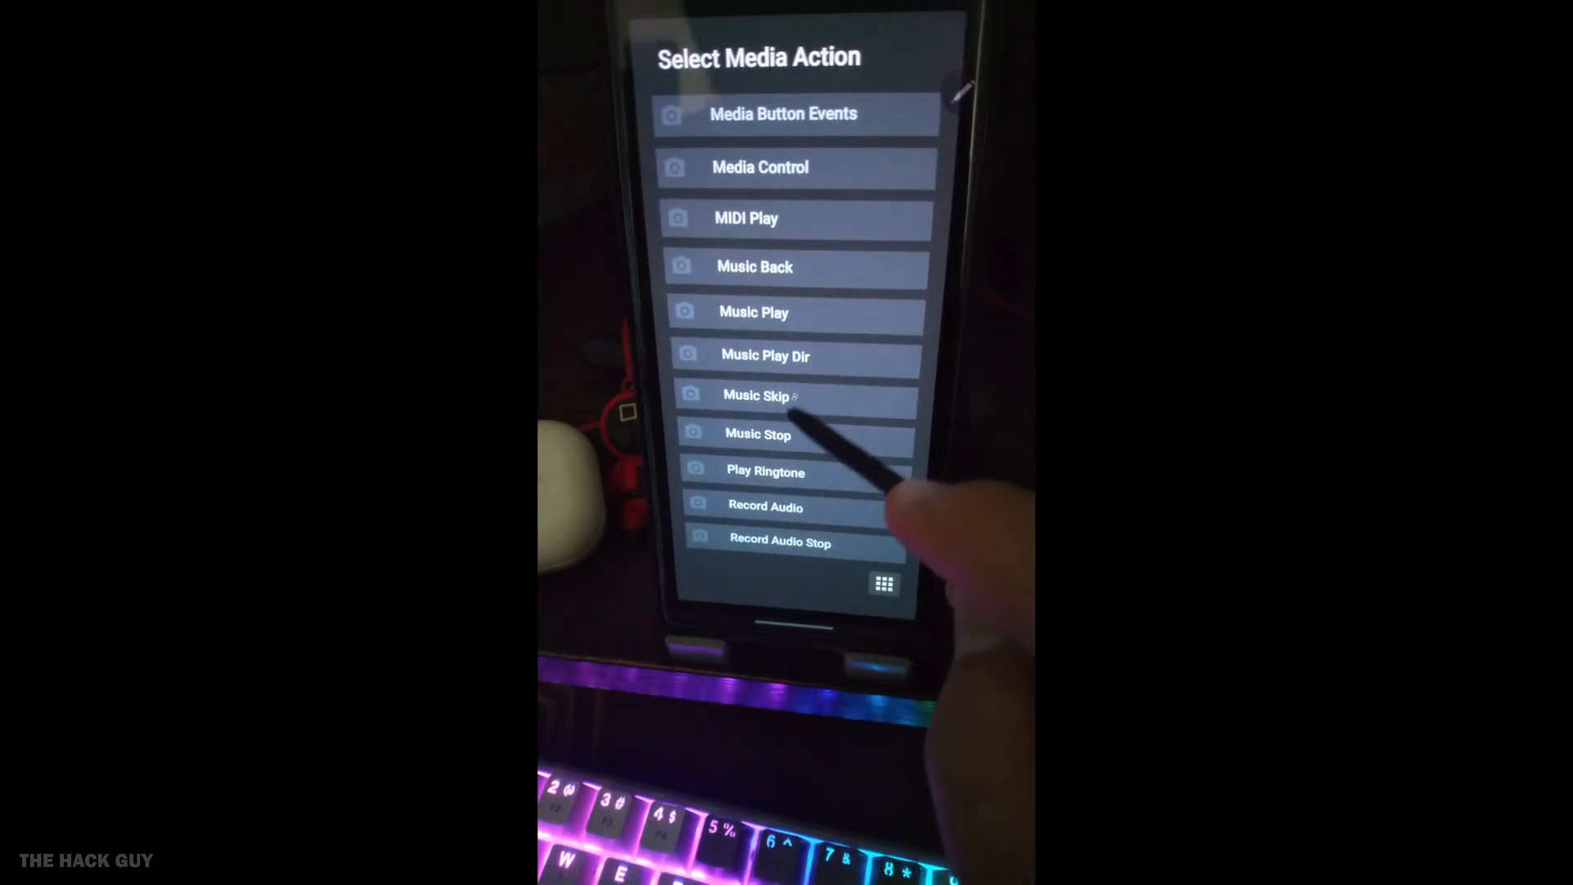
pyautogui.click(764, 472)
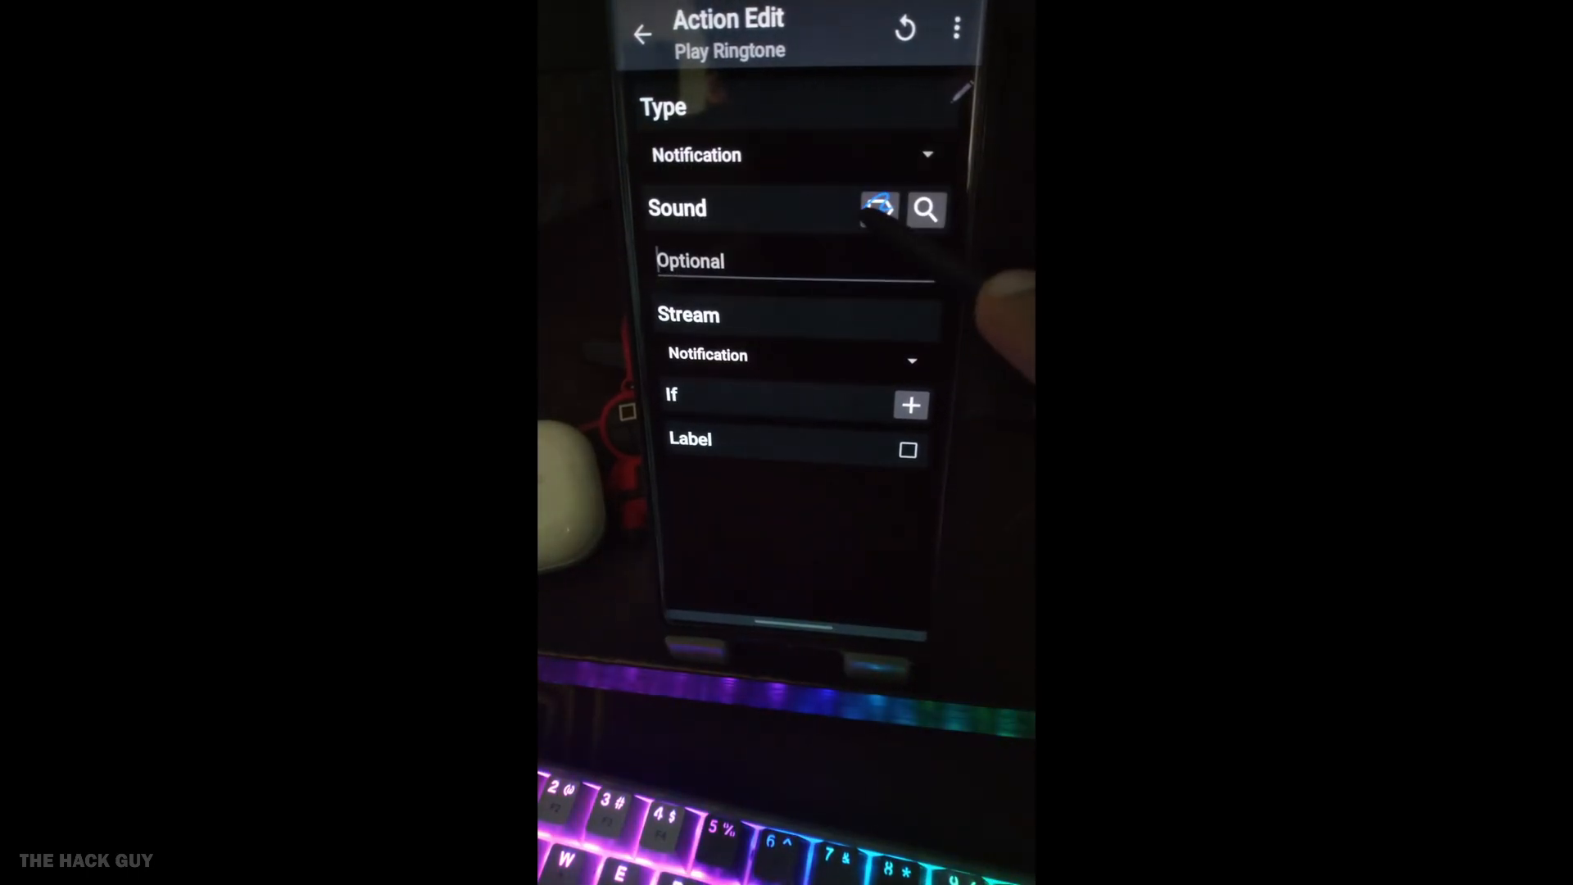
pyautogui.click(925, 209)
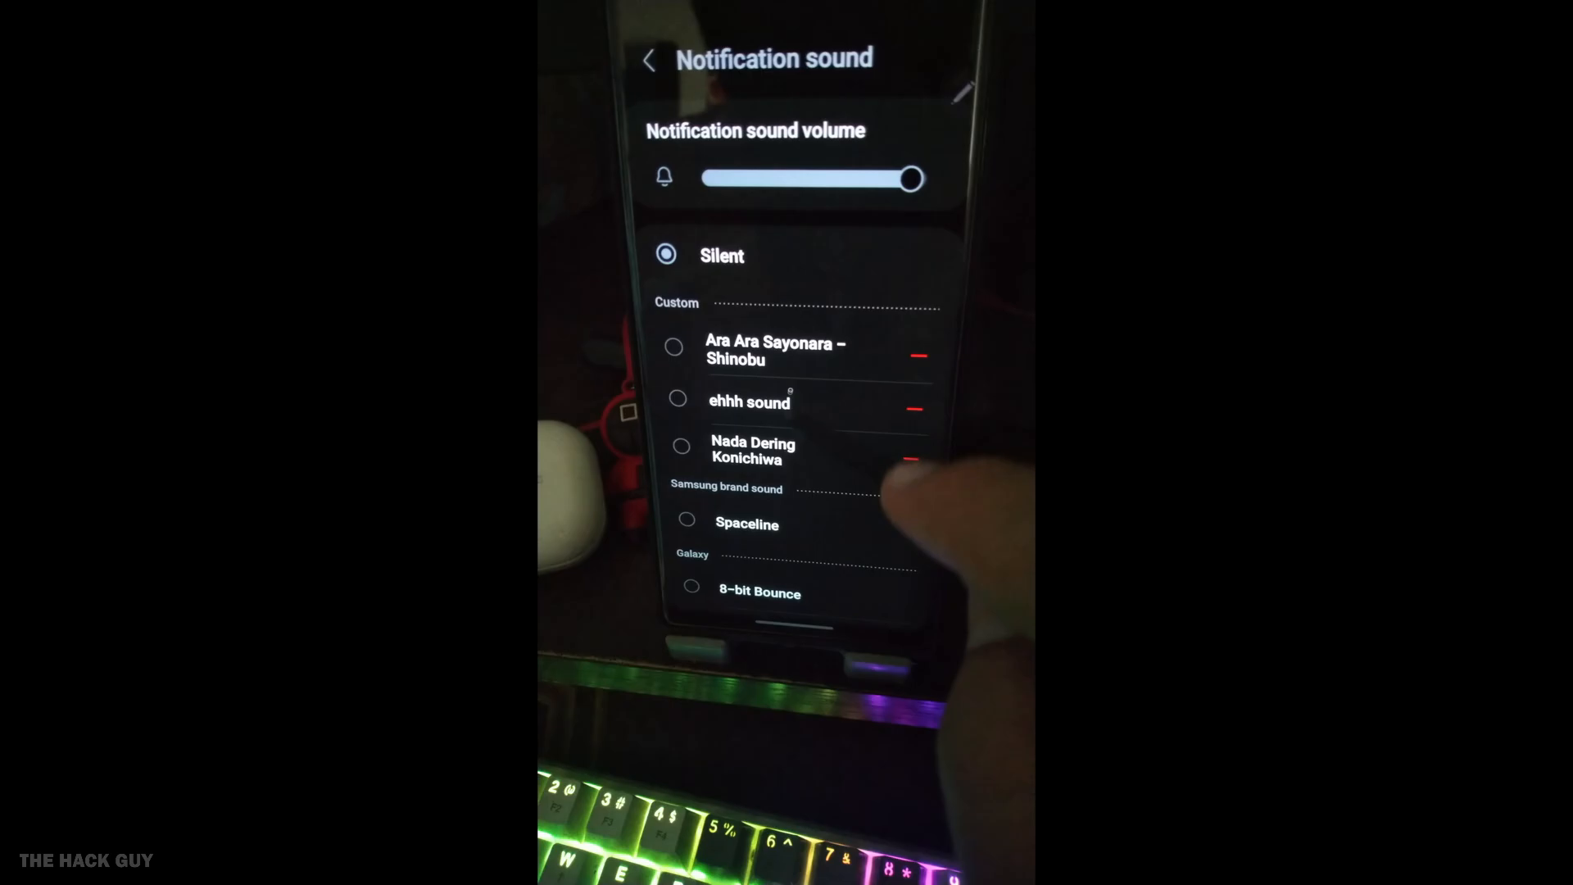
pyautogui.click(673, 346)
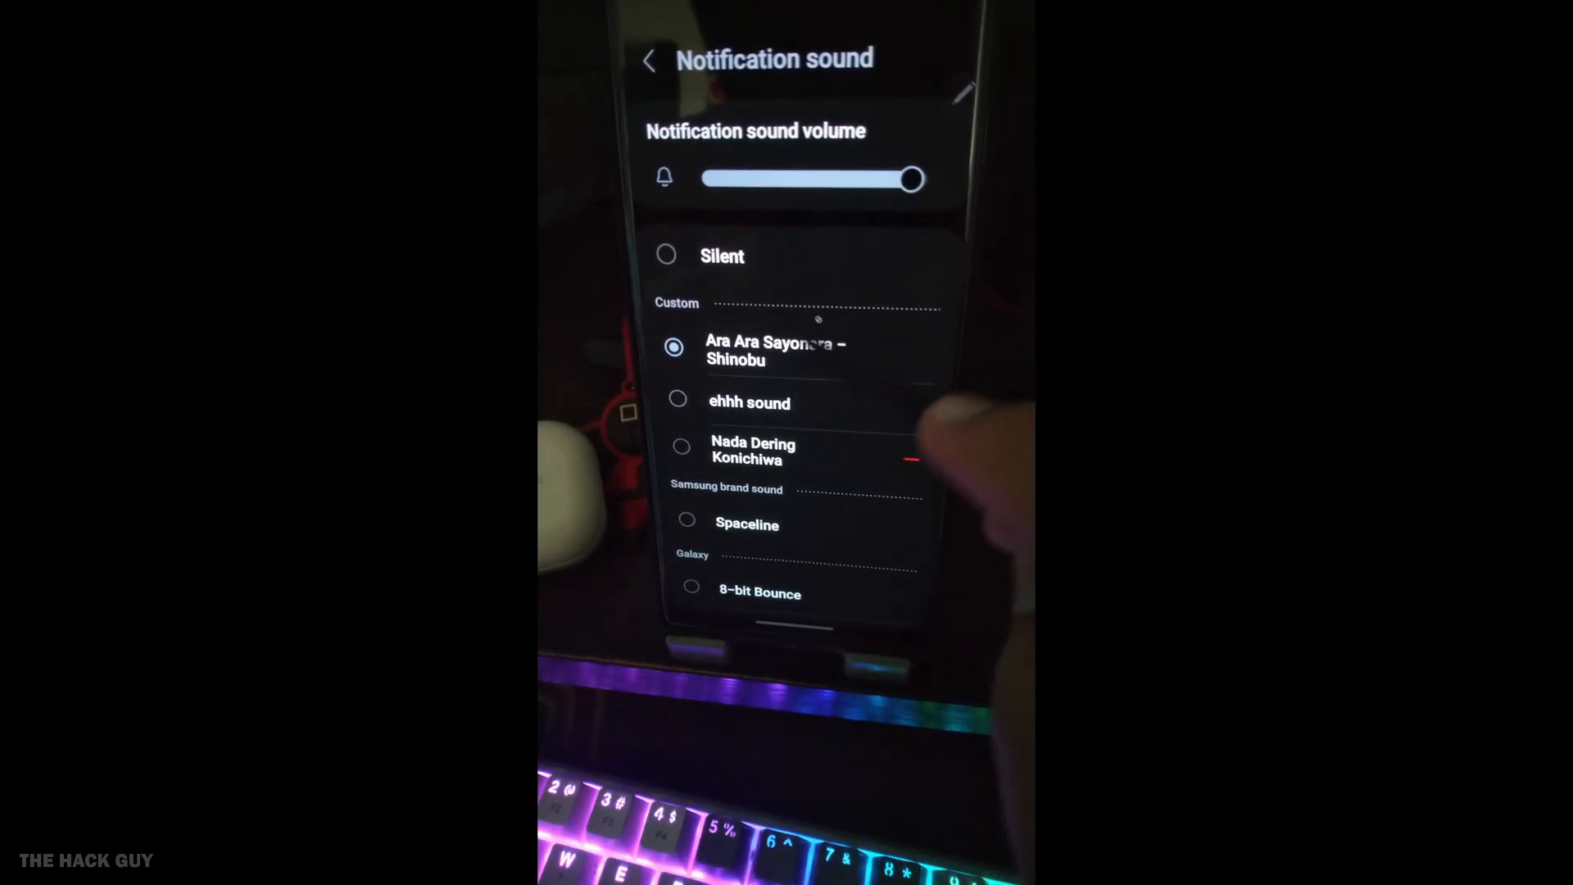